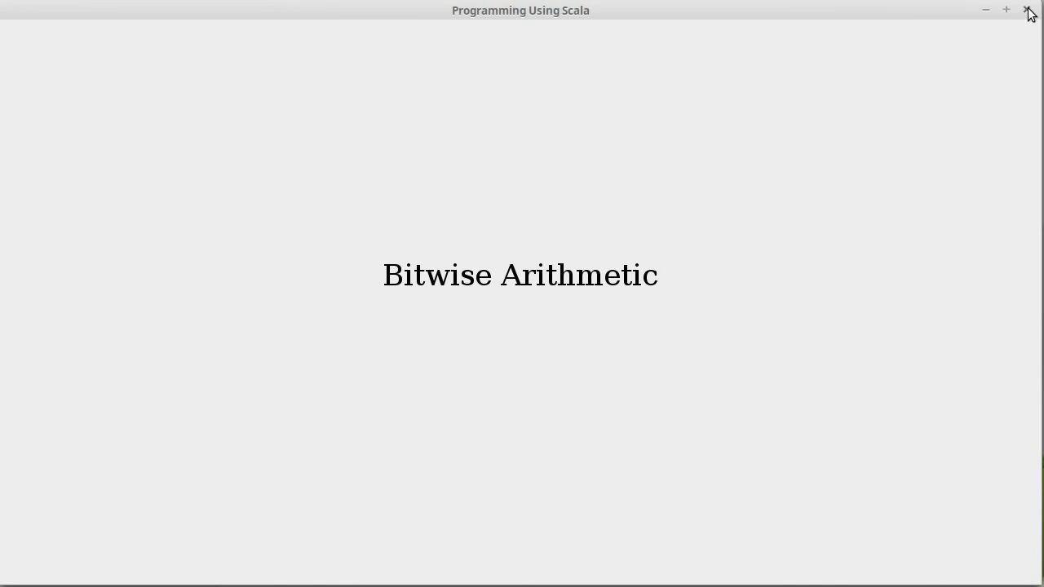
# - Close the Bitwise Arithmetic slide, launch scala, and evaluate true && false as false
pyautogui.click(1030, 11)
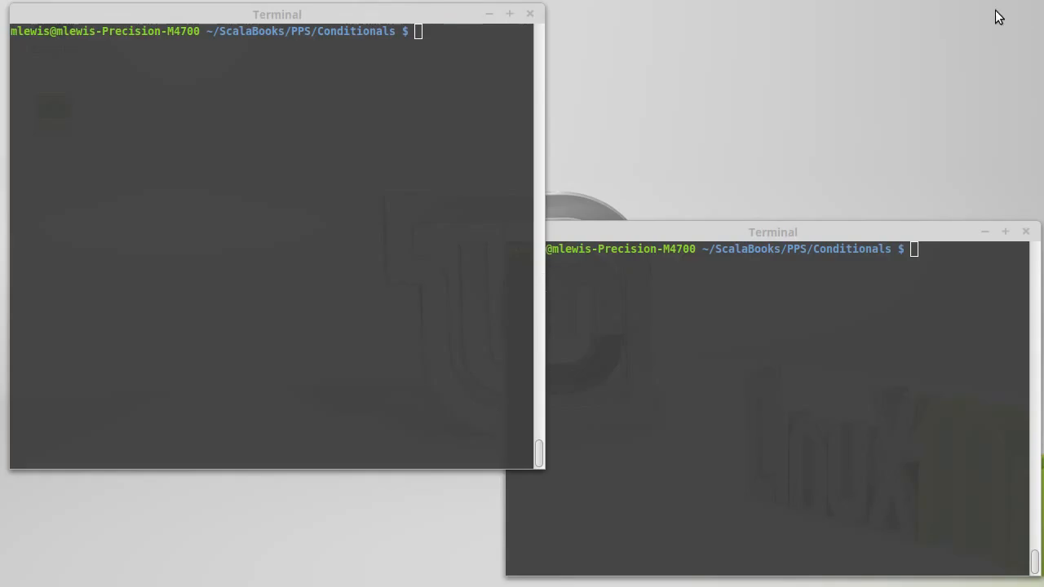
pyautogui.write('scala')
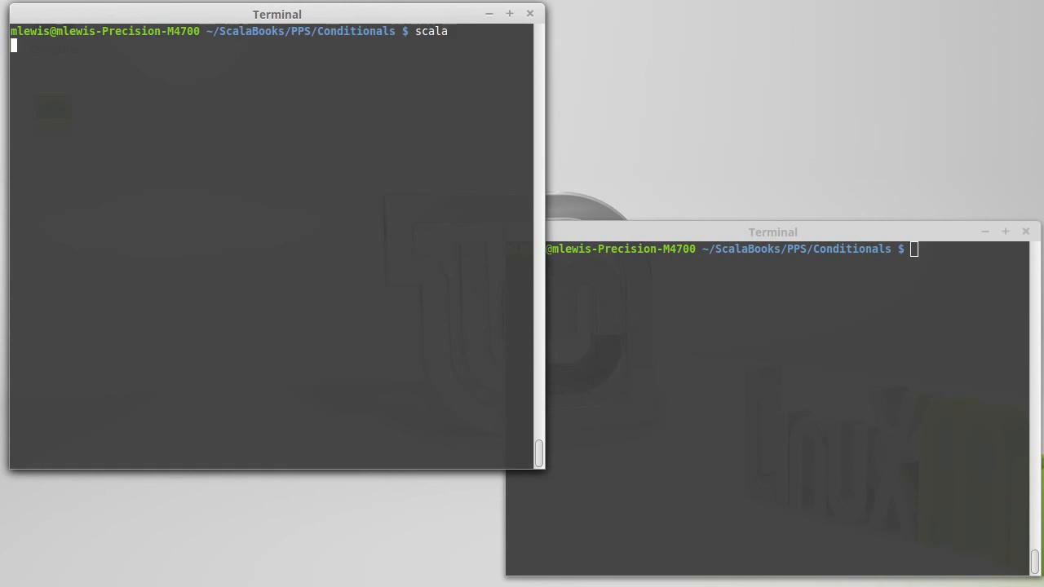
pyautogui.write('tru')
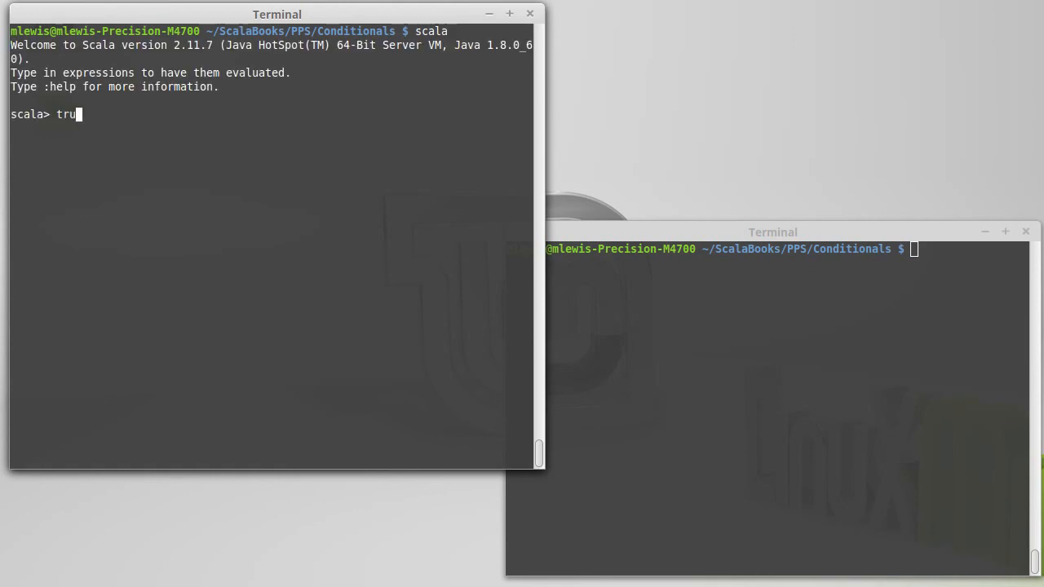
pyautogui.write('e && false')
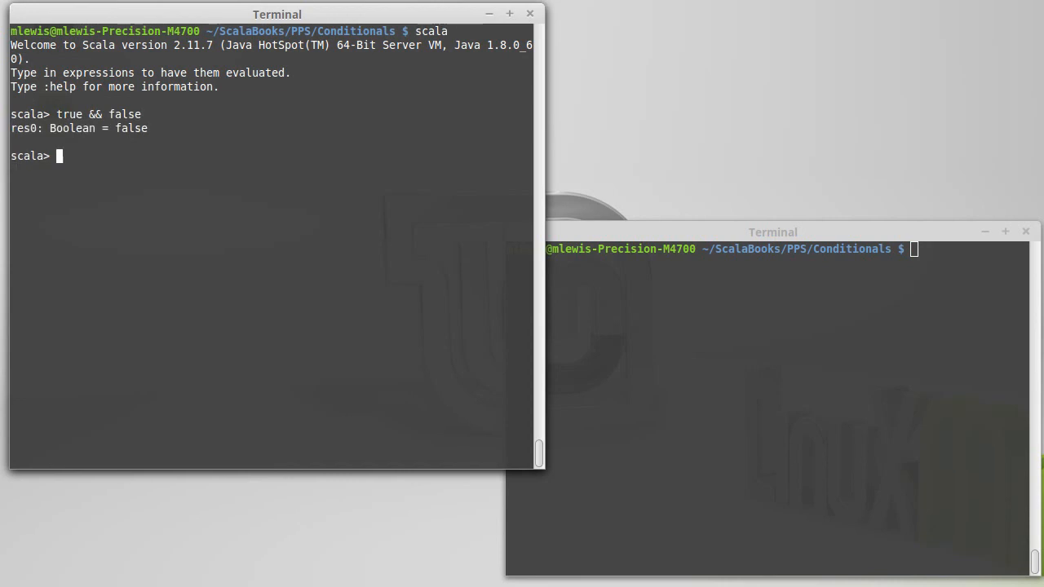
pyautogui.write('^')
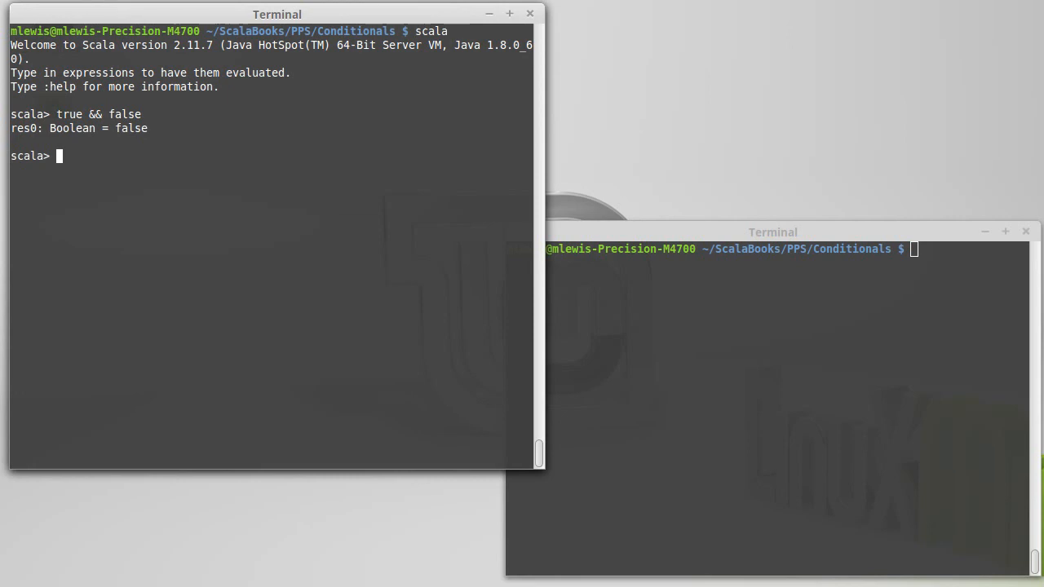
pyautogui.write('1')
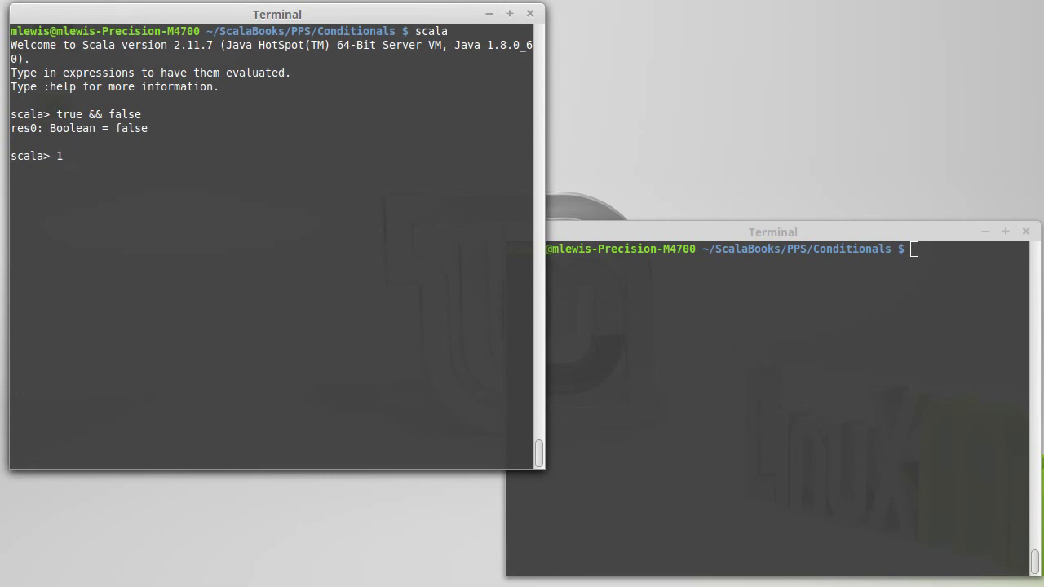
pyautogui.write('27.')
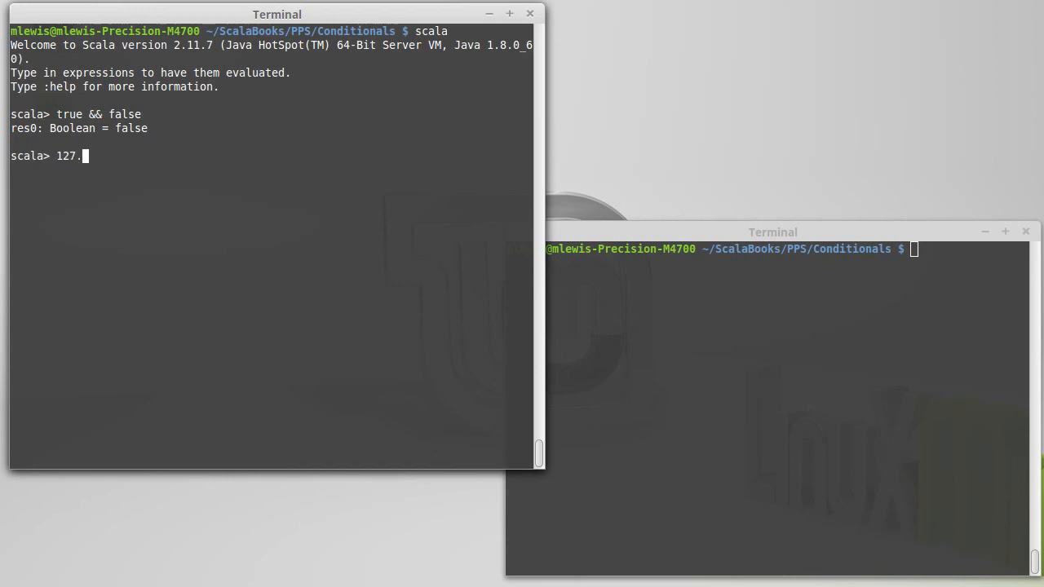
pyautogui.write('toBinaryString')
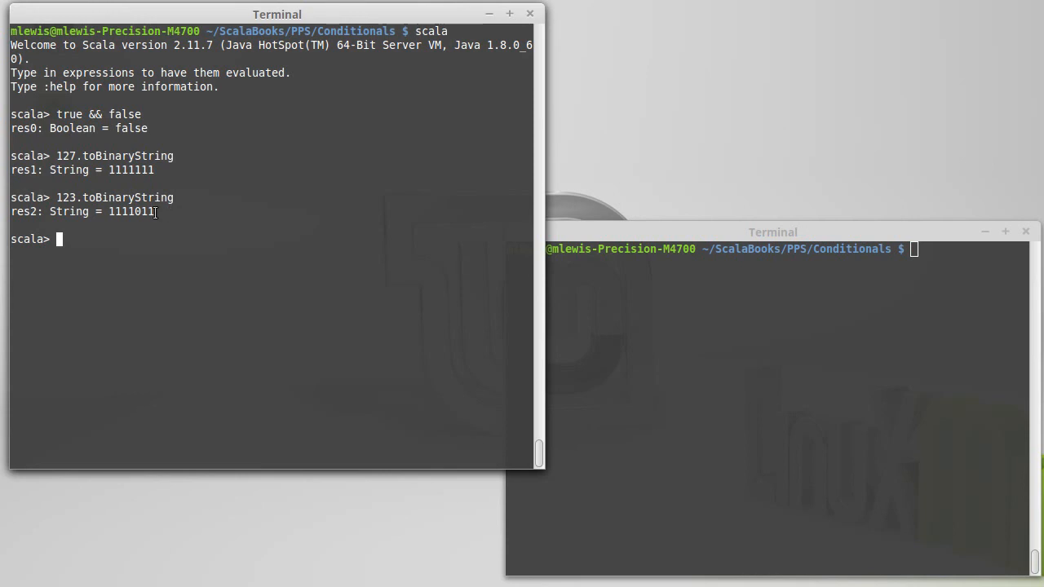
pyautogui.moveTo(170, 229)
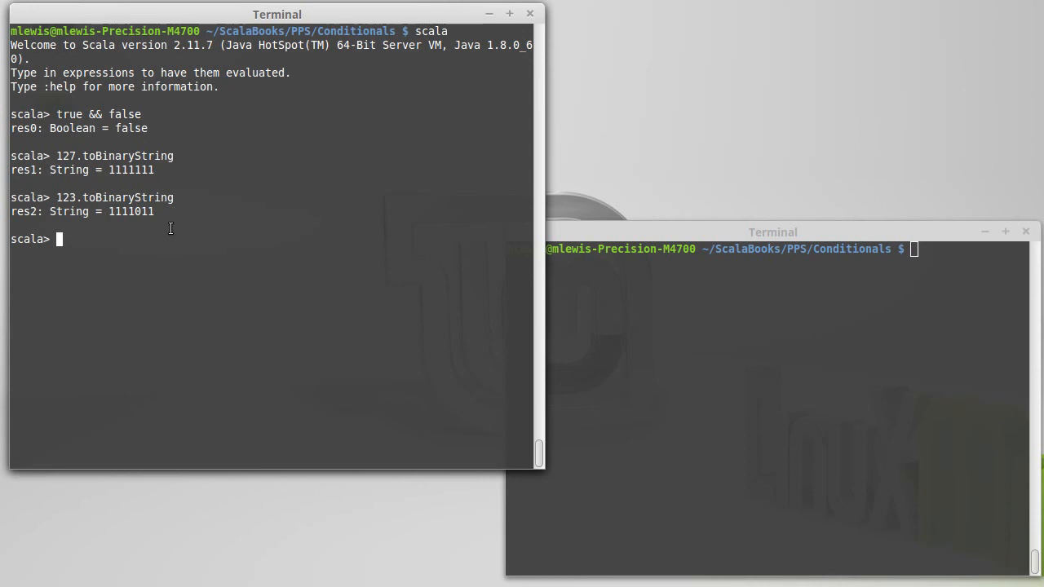
pyautogui.write('123.toBinaryString')
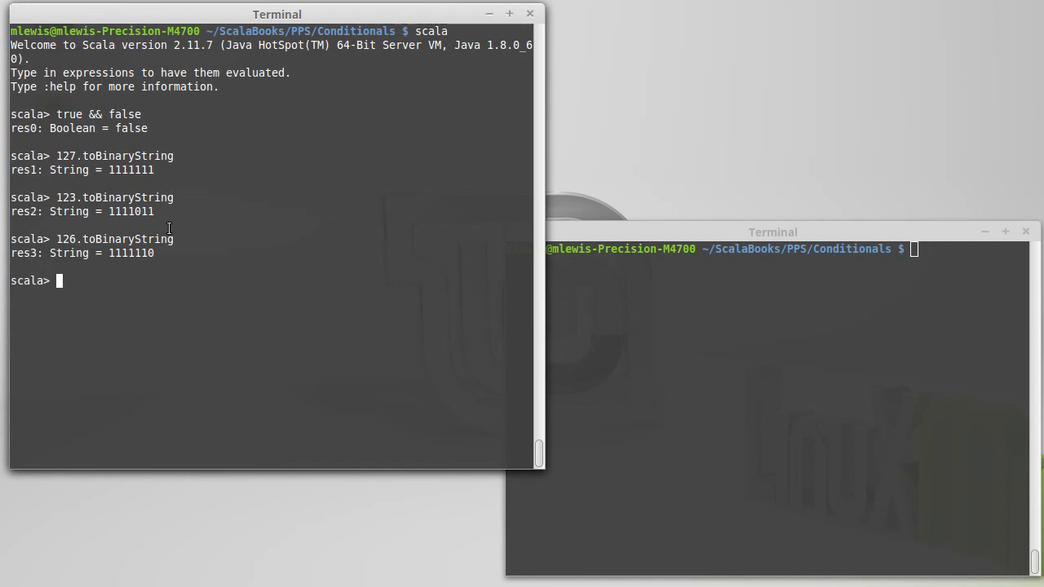
# - Evaluate 123 & 126 to get 122, then show its binary string 1111010
pyautogui.write('123 &')
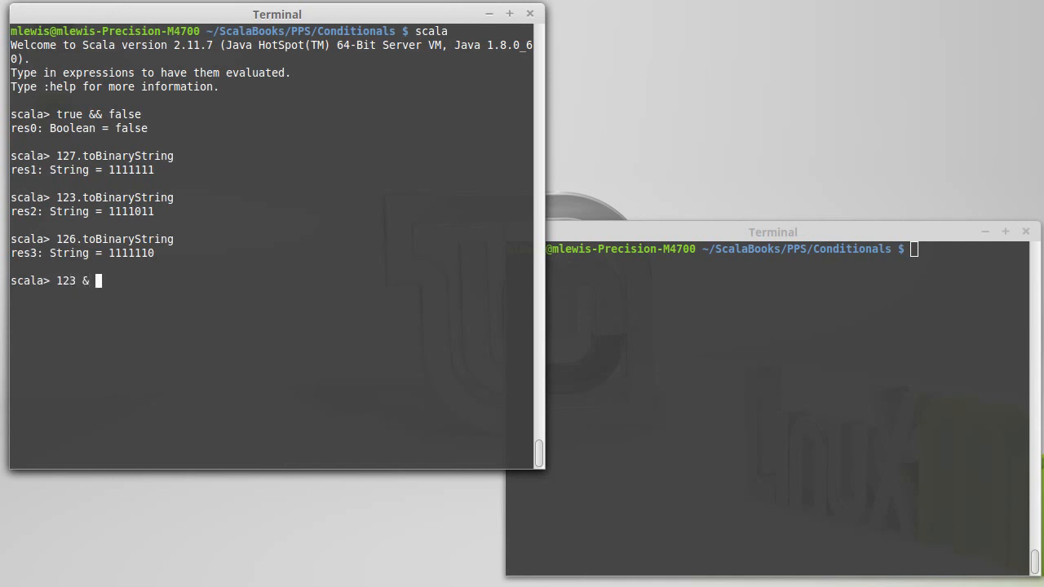
pyautogui.write('126')
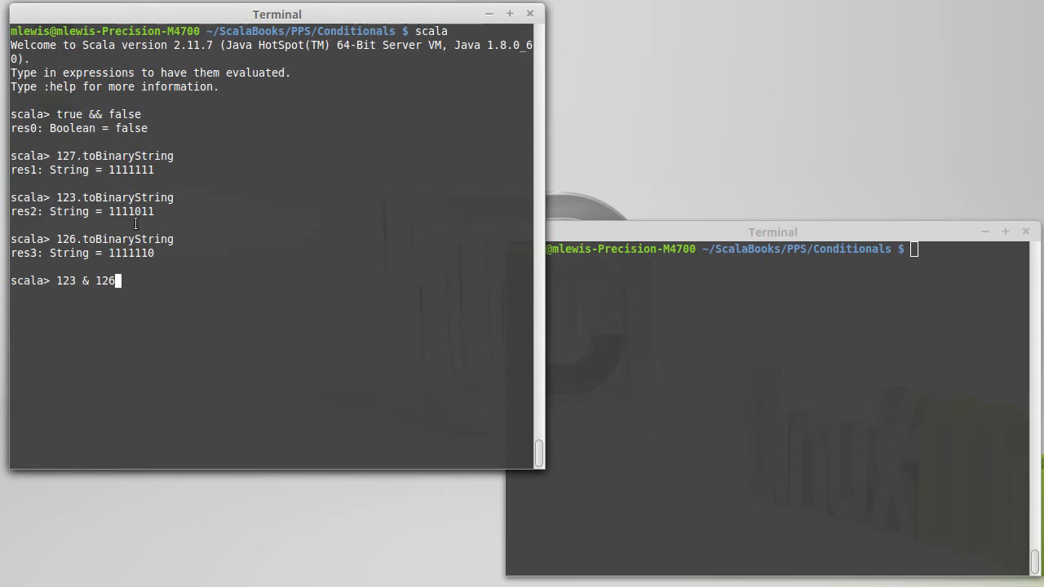
pyautogui.moveTo(135, 253)
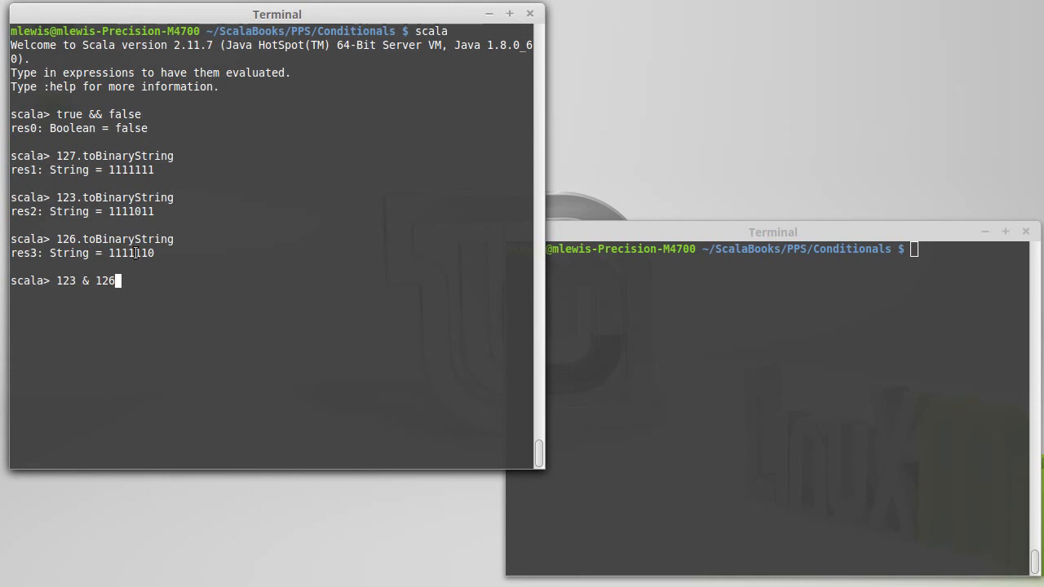
pyautogui.moveTo(202, 293)
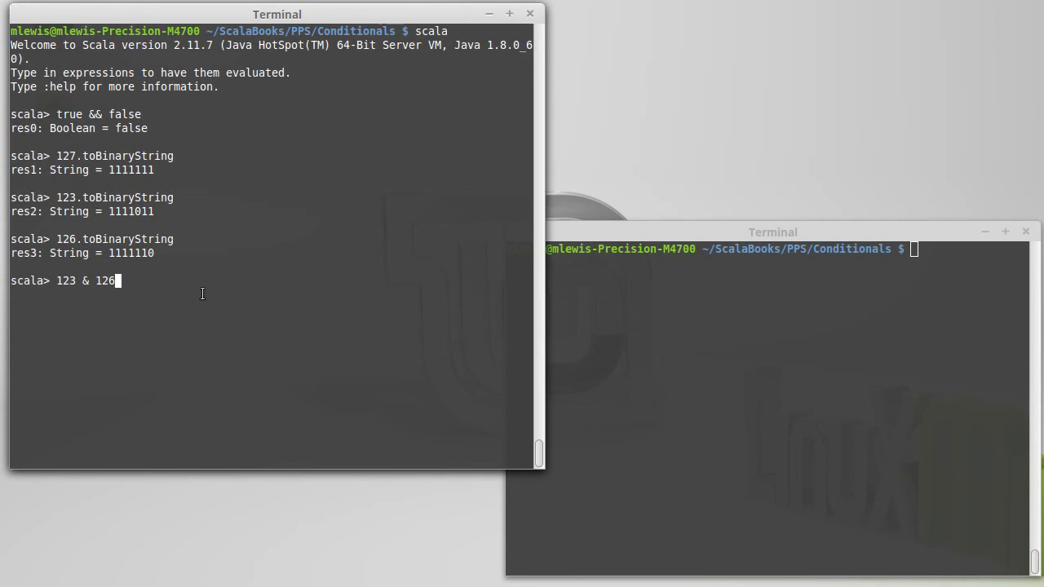
pyautogui.moveTo(147, 236)
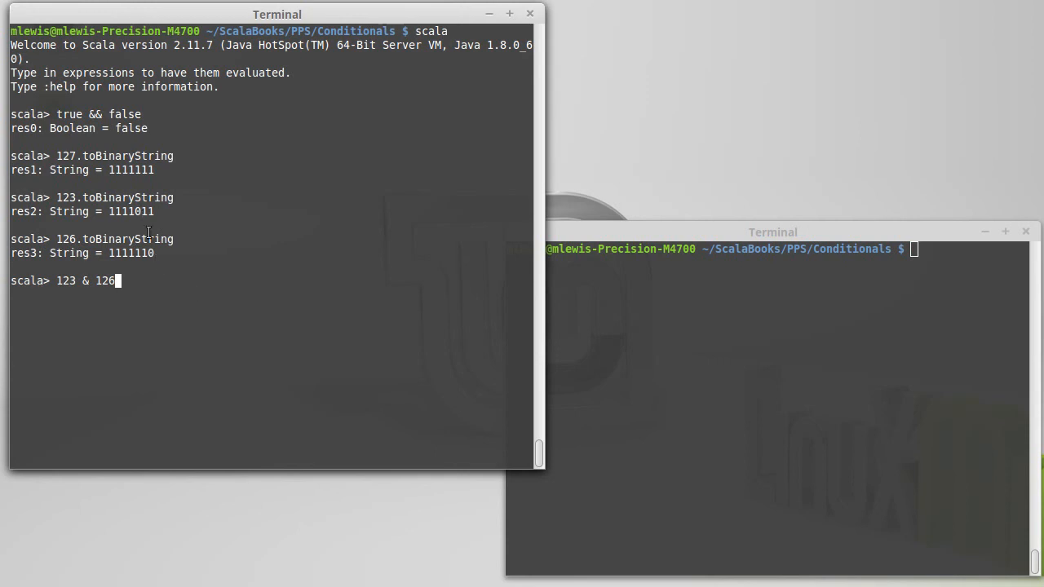
pyautogui.moveTo(187, 282)
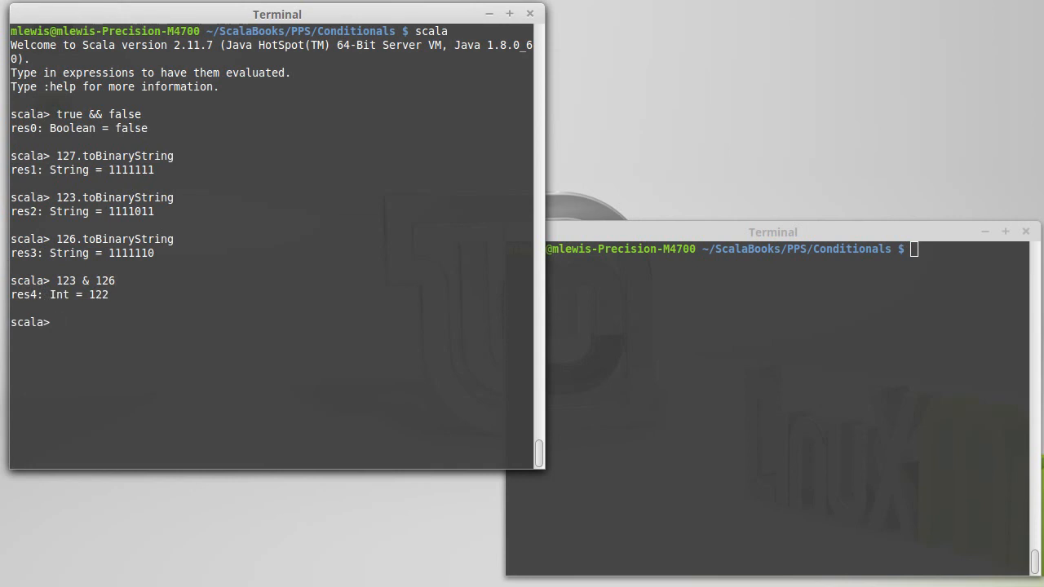
pyautogui.write('122.')
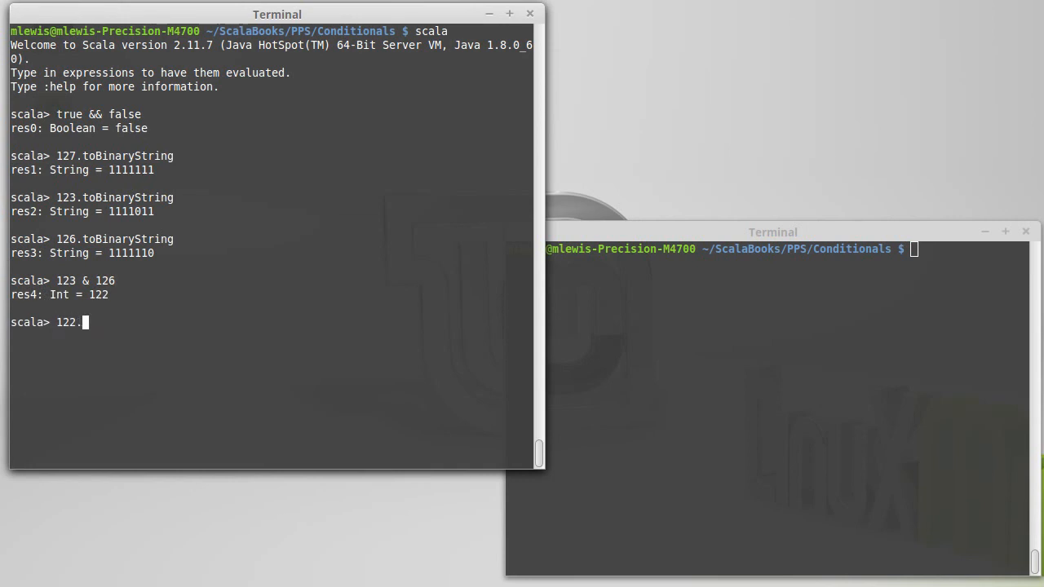
pyautogui.write('toBinaryString')
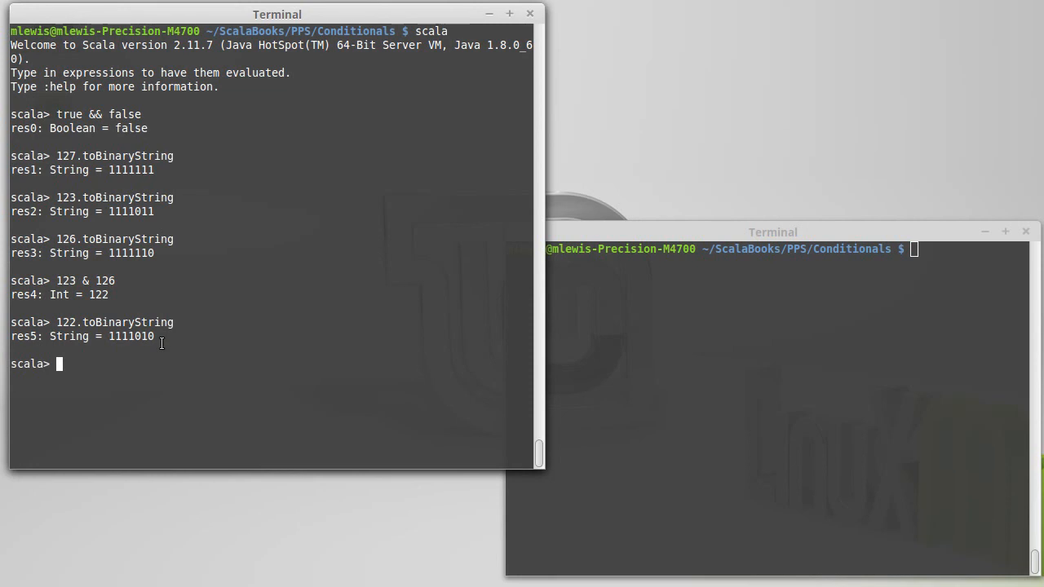
pyautogui.moveTo(82, 281)
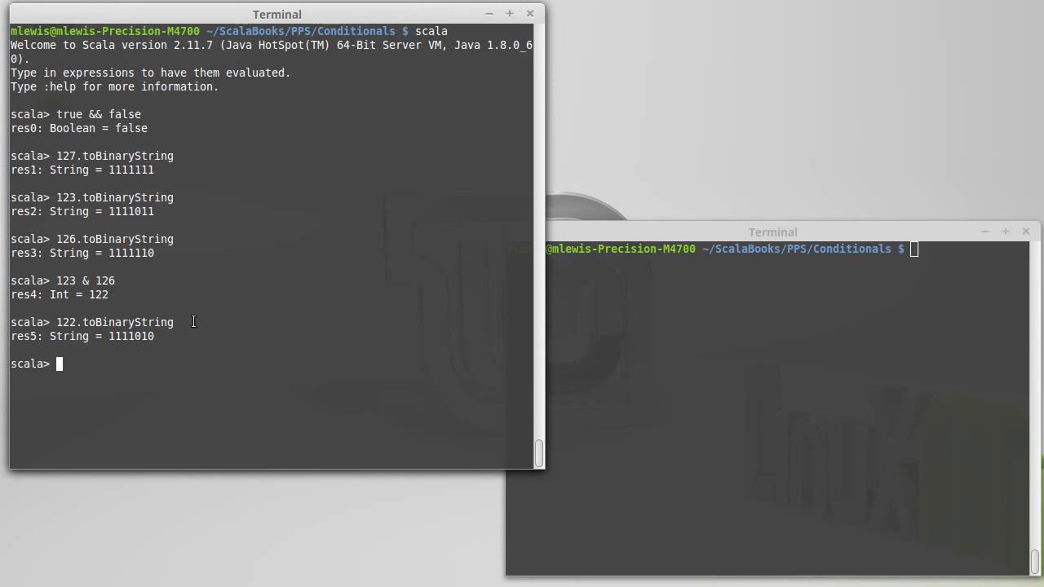
# - Evaluate 7 | 33 to 39 and print binaries of 7 (111) and 33 (100001)
pyautogui.write('7 |')
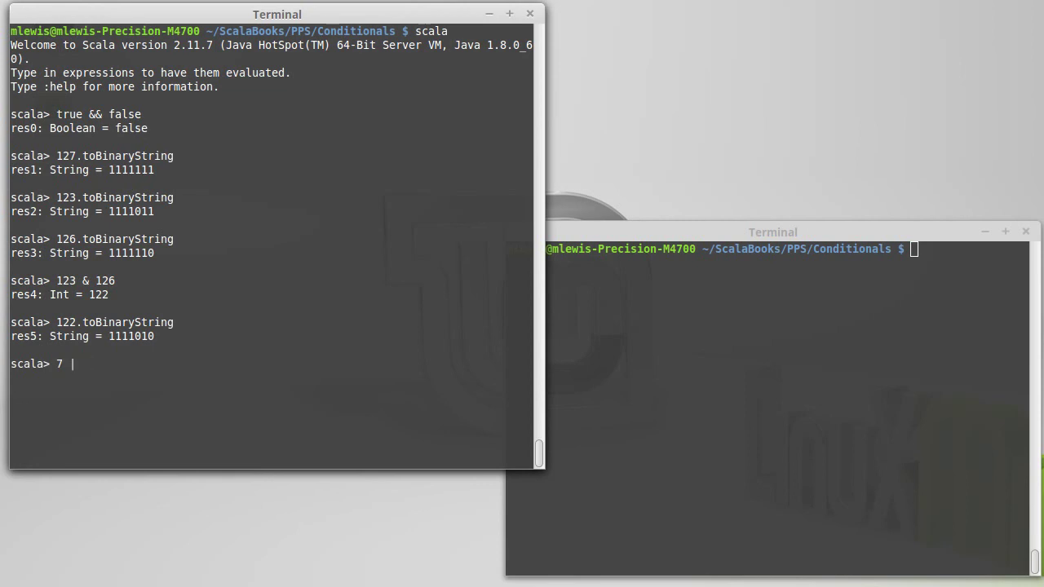
pyautogui.write('33')
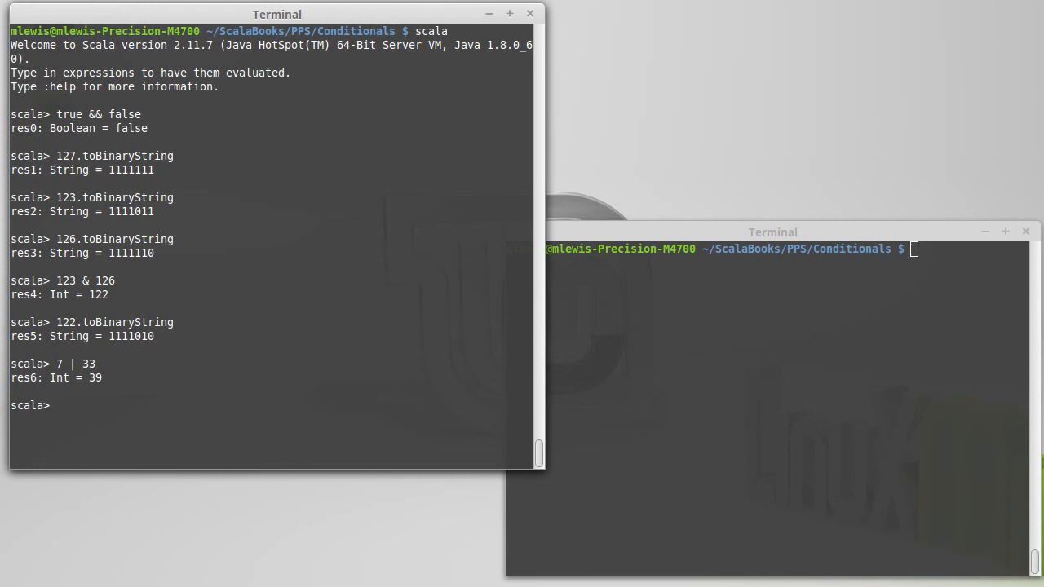
pyautogui.write('7.toBinaryString')
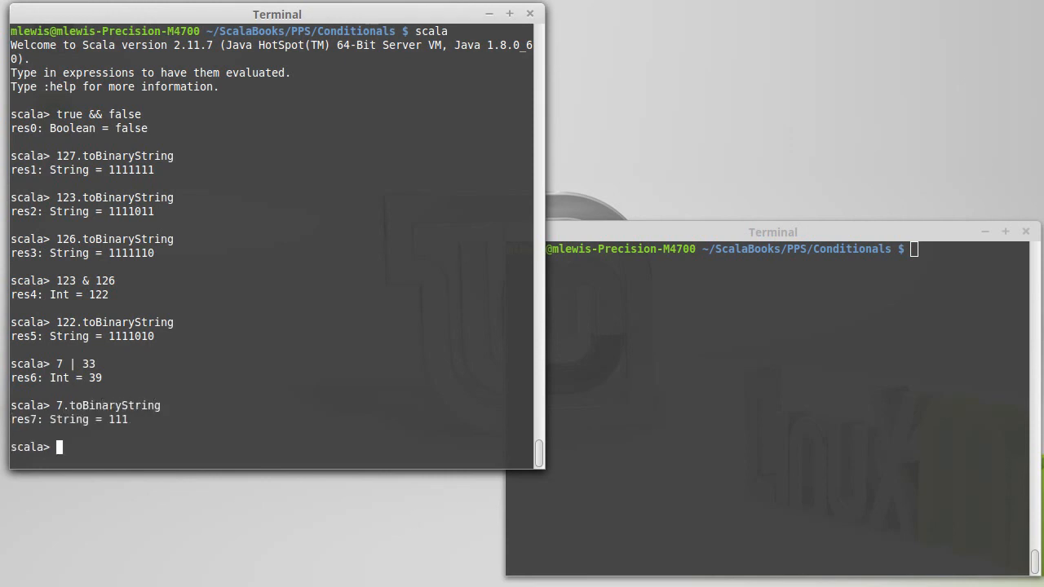
pyautogui.write('33.')
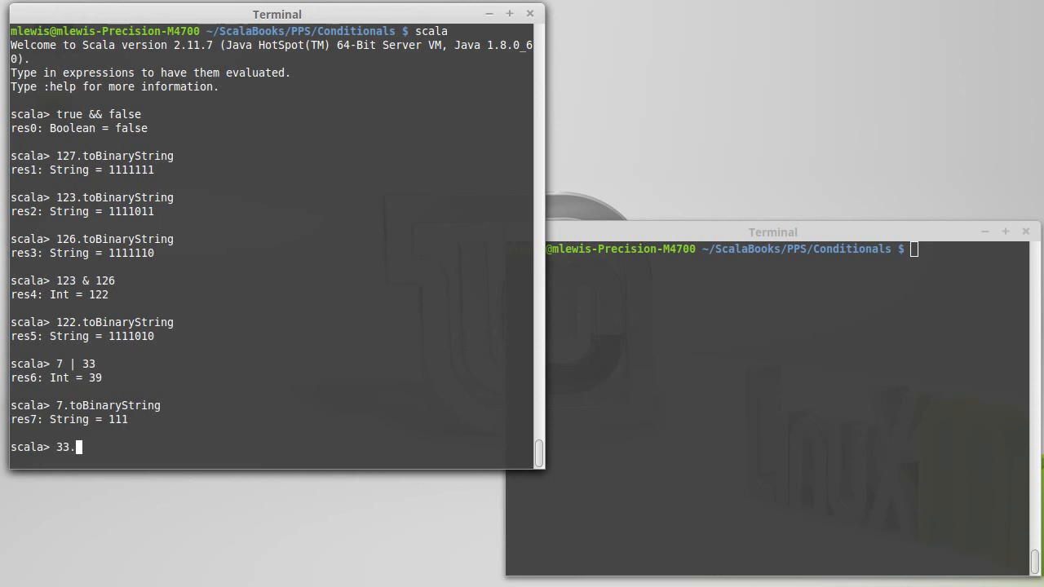
pyautogui.write('toBinaryString')
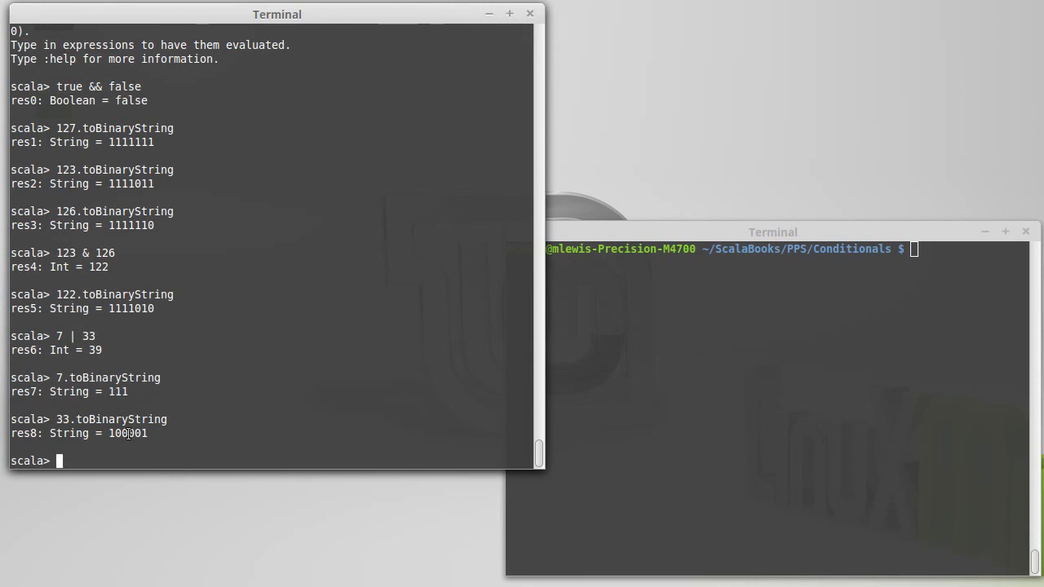
pyautogui.moveTo(100, 402)
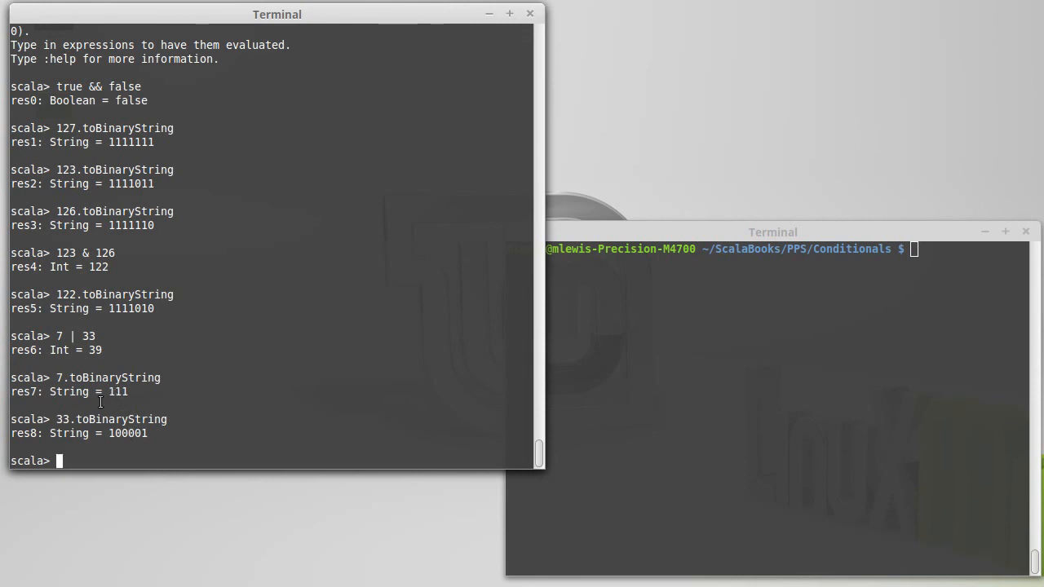
pyautogui.moveTo(122, 433)
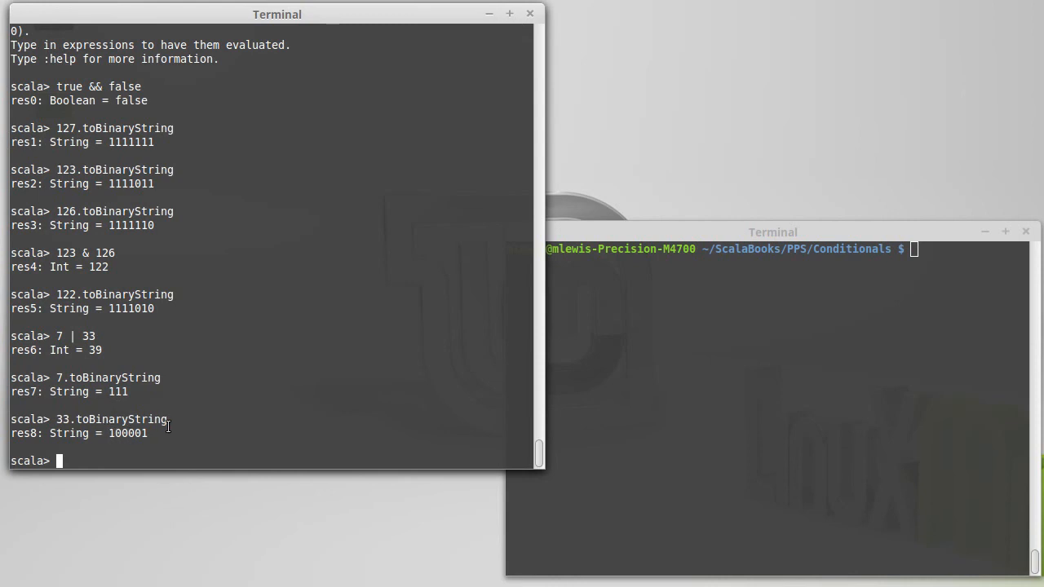
# - Print the binary string of 39, giving 100111
pyautogui.write('39')
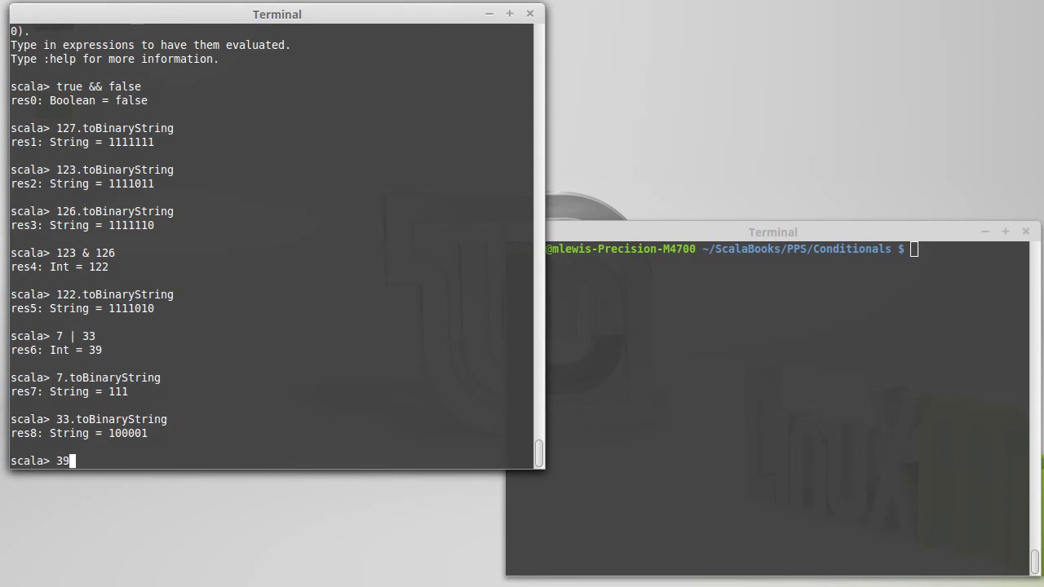
pyautogui.write('.toBinary')
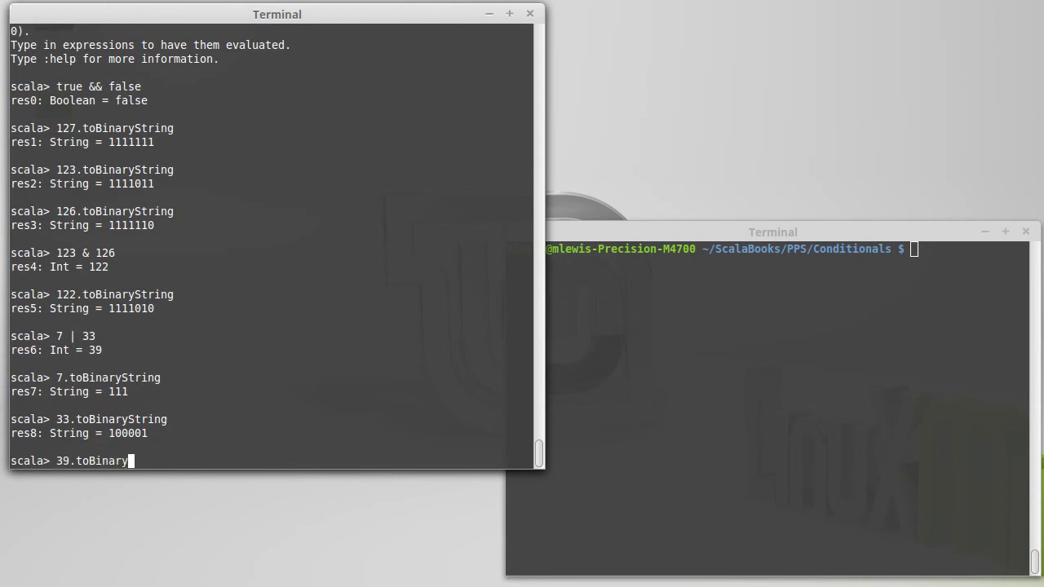
pyautogui.press('Return')
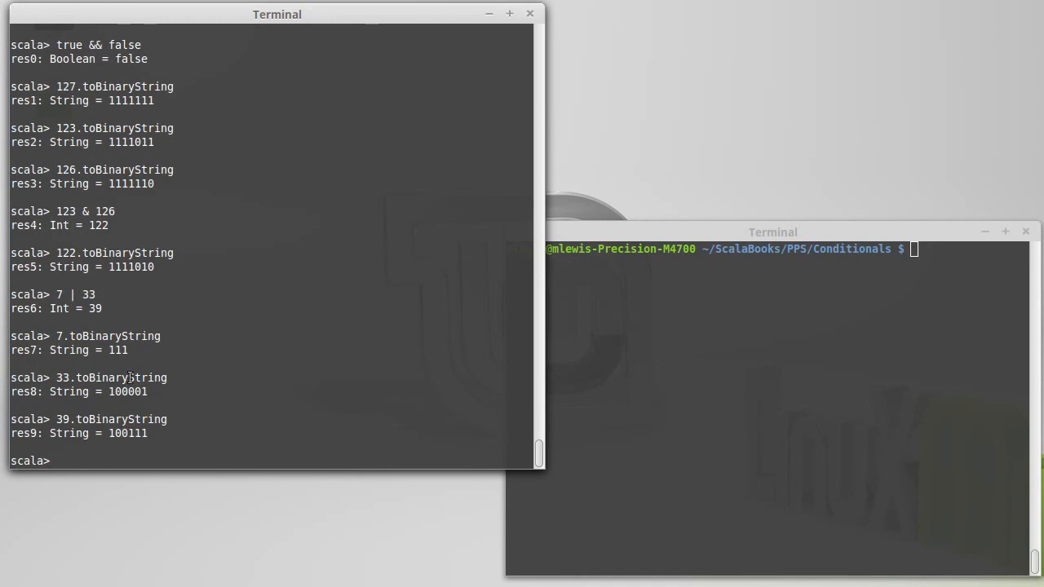
pyautogui.moveTo(112, 433)
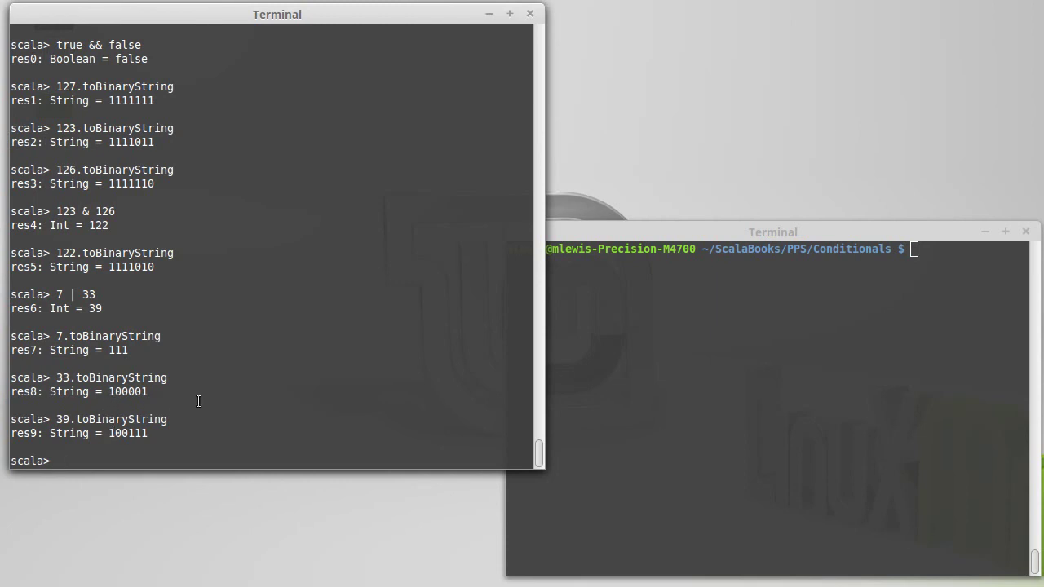
# - Evaluate 7 ^ 33 to 38 and show 38 in binary as 100110
pyautogui.write('33.toBinaryString')
pyautogui.write('7 ^ 33')
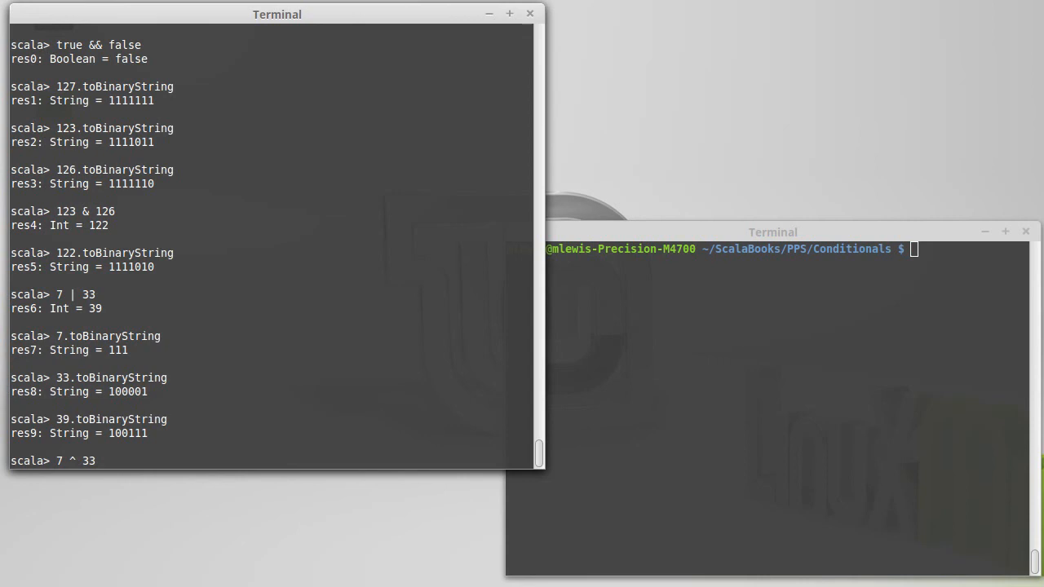
pyautogui.press('Return')
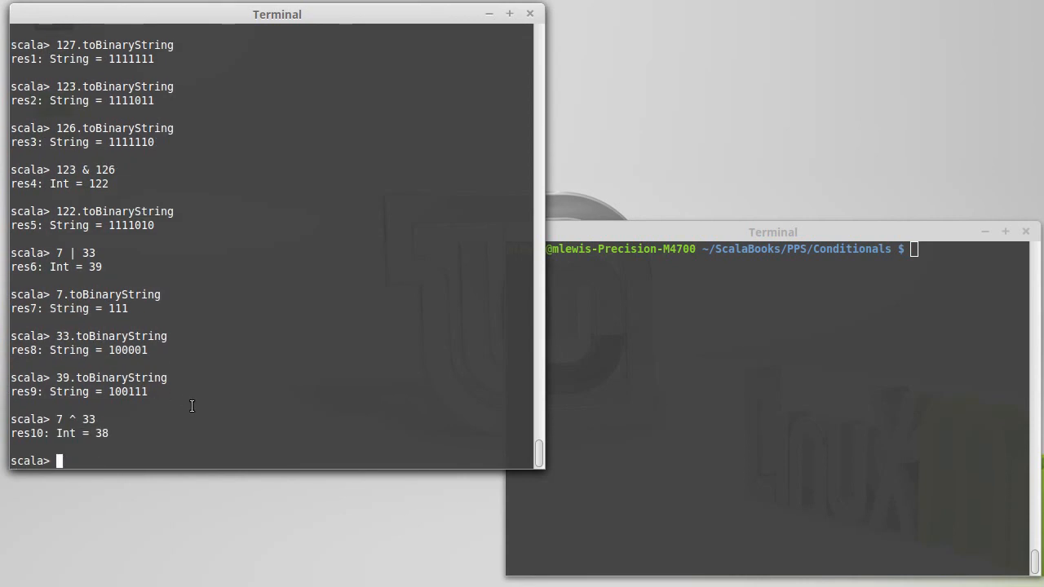
pyautogui.write('39.toBinaryString')
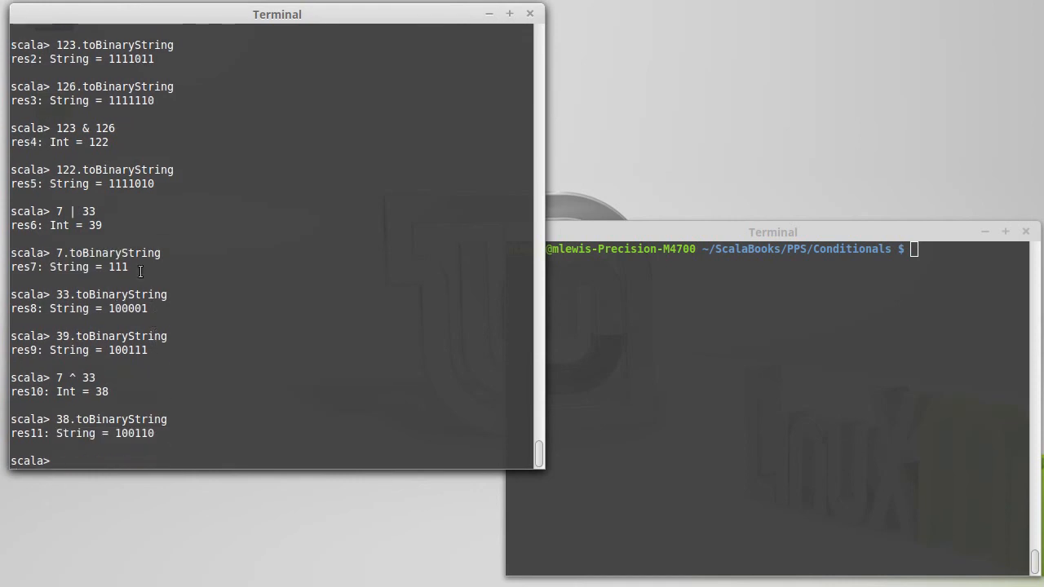
pyautogui.moveTo(157, 323)
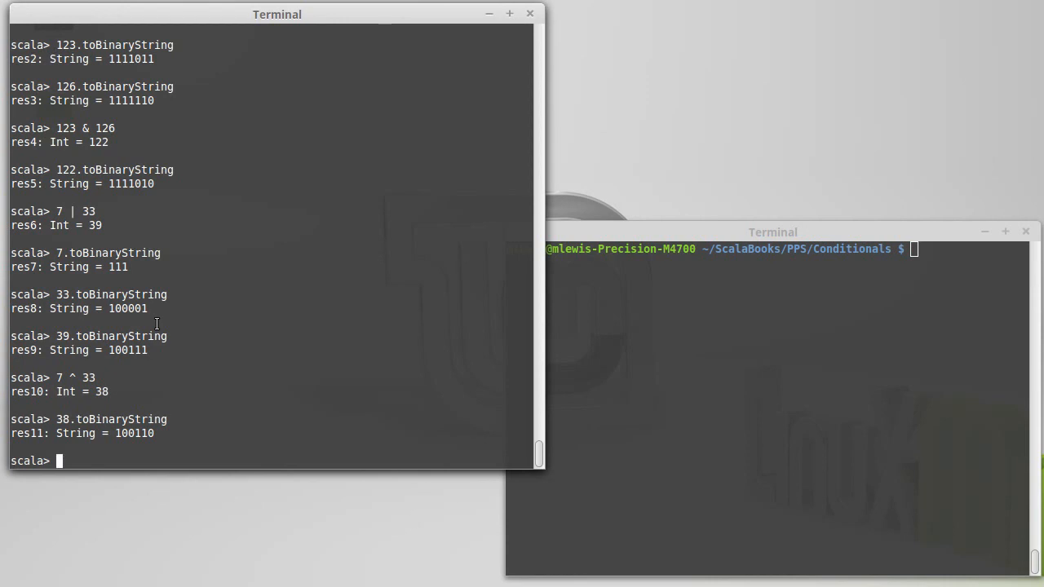
pyautogui.moveTo(143, 327)
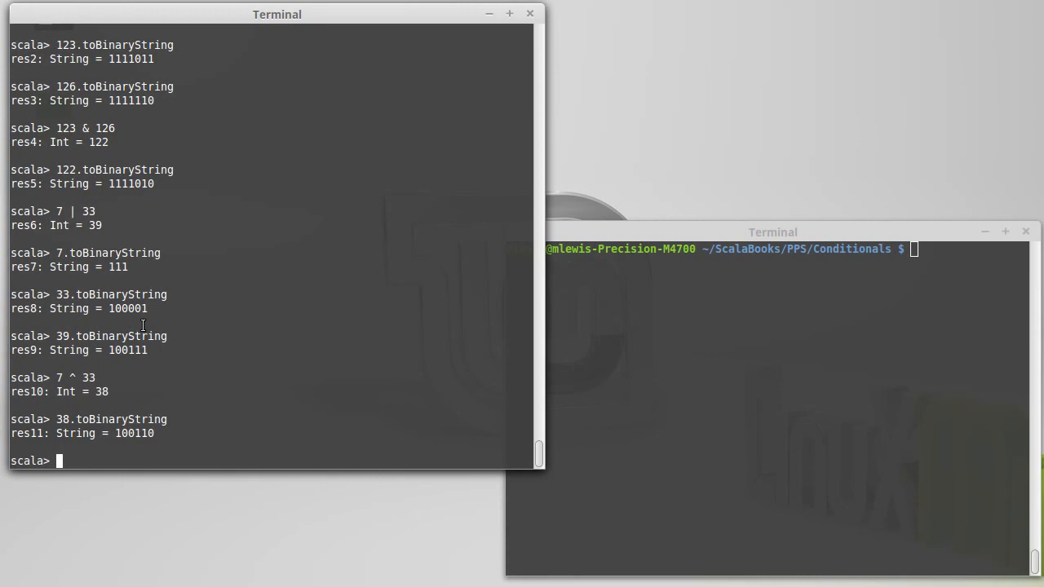
# - Evaluate !true to false and ~7 to -8
pyautogui.write('!true')
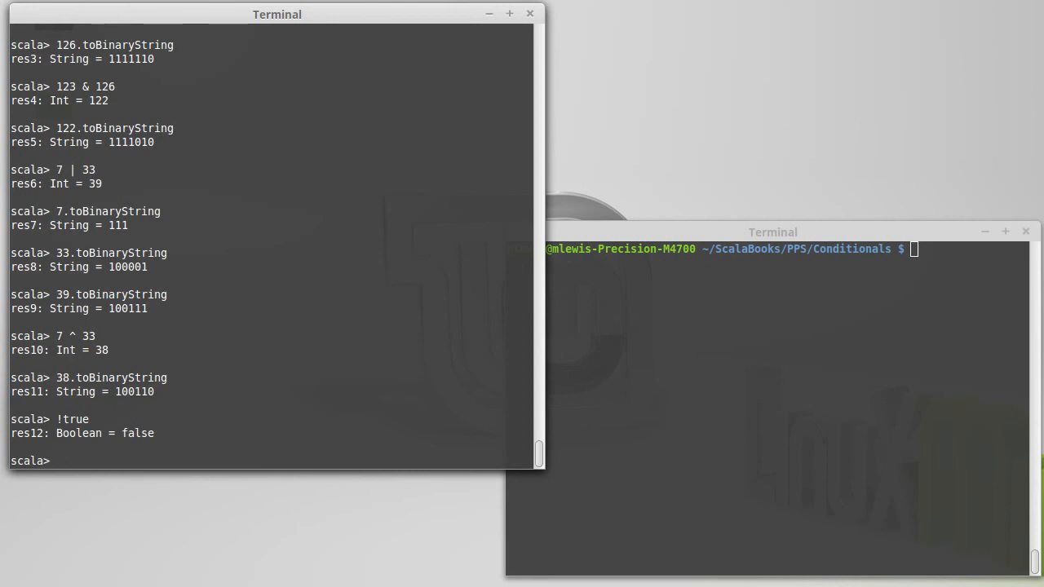
pyautogui.write('~')
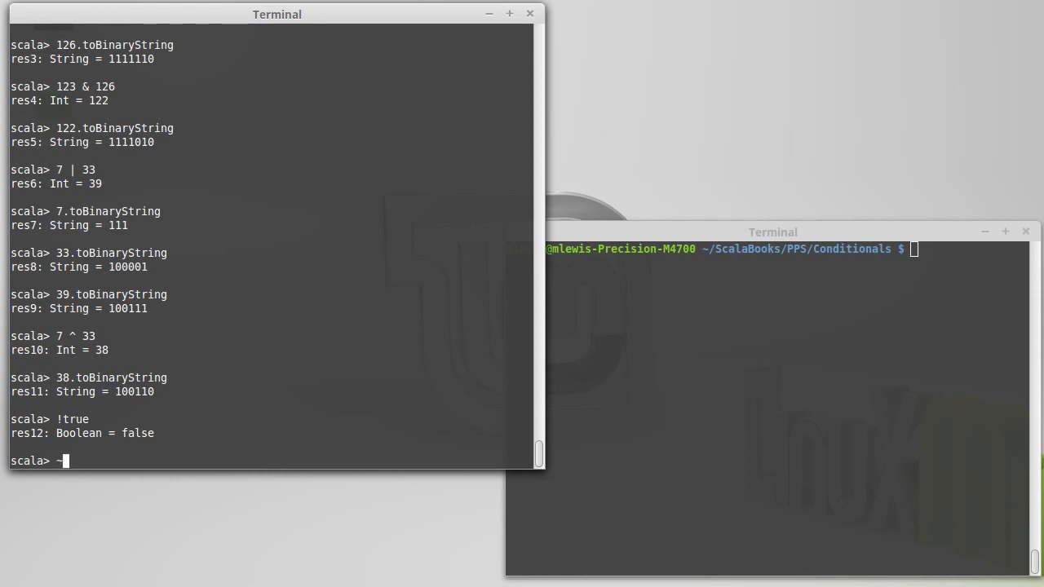
pyautogui.write('7')
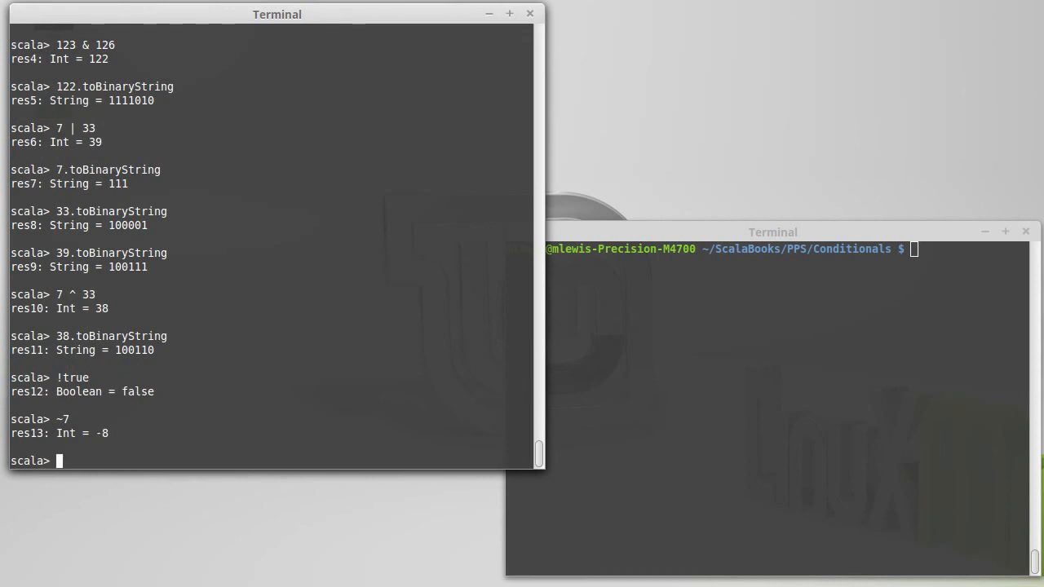
# - Print binary strings for -8 (ending in 000) and 7 (111)
pyautogui.write('-8.to')
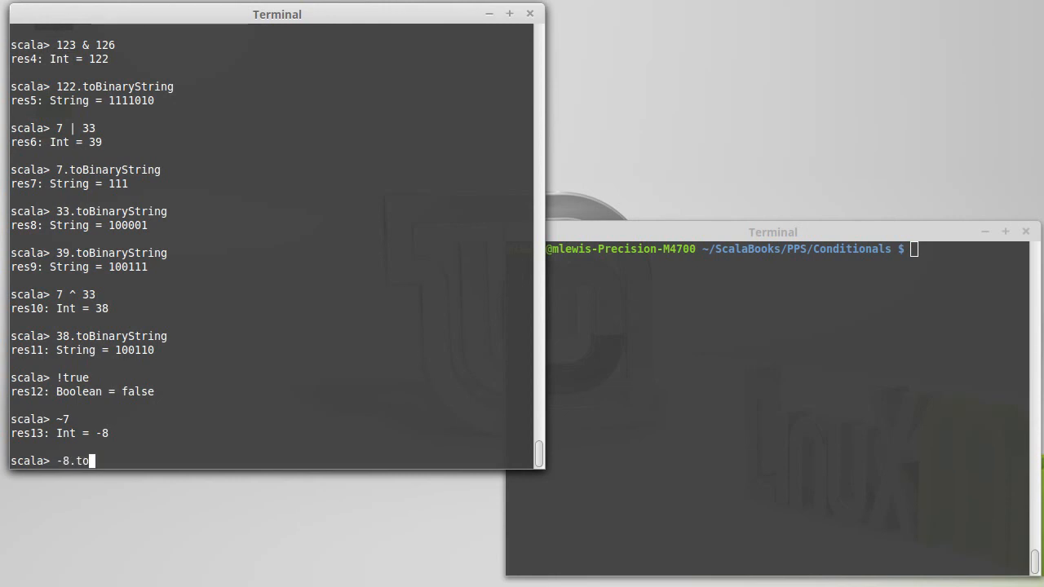
pyautogui.write('BinaryString')
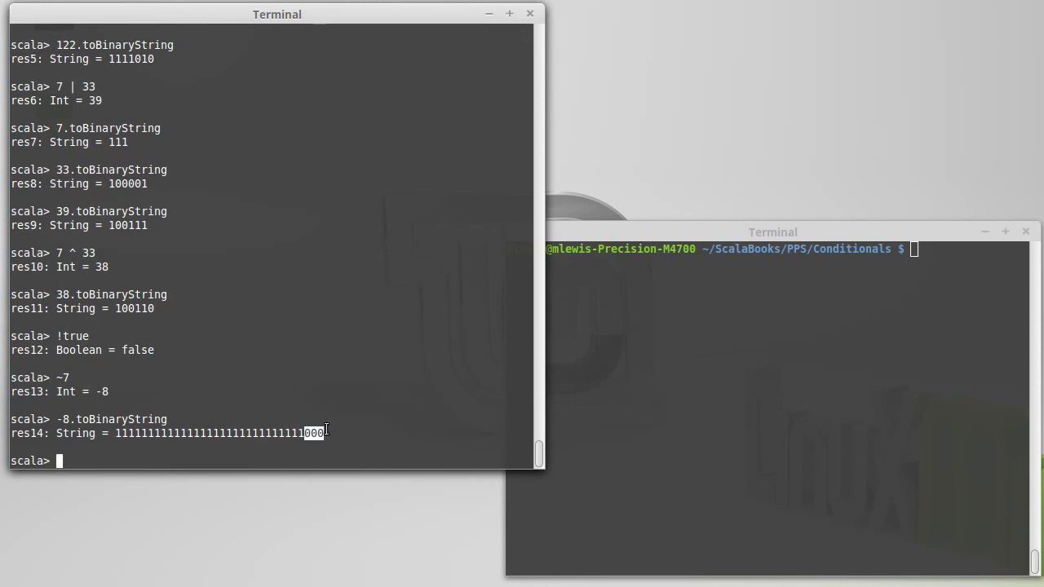
pyautogui.write('7.')
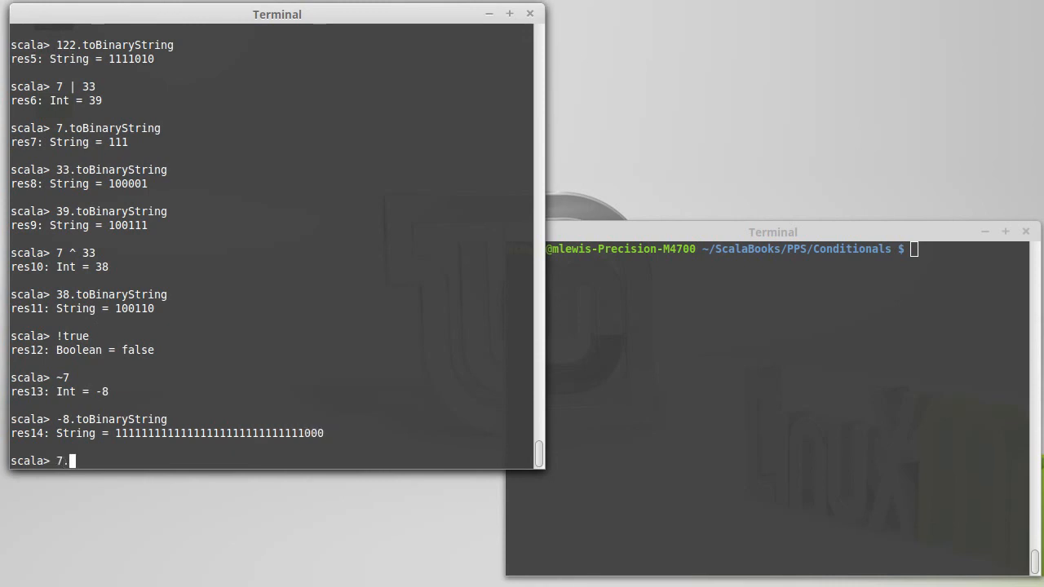
pyautogui.write('toBinaryString')
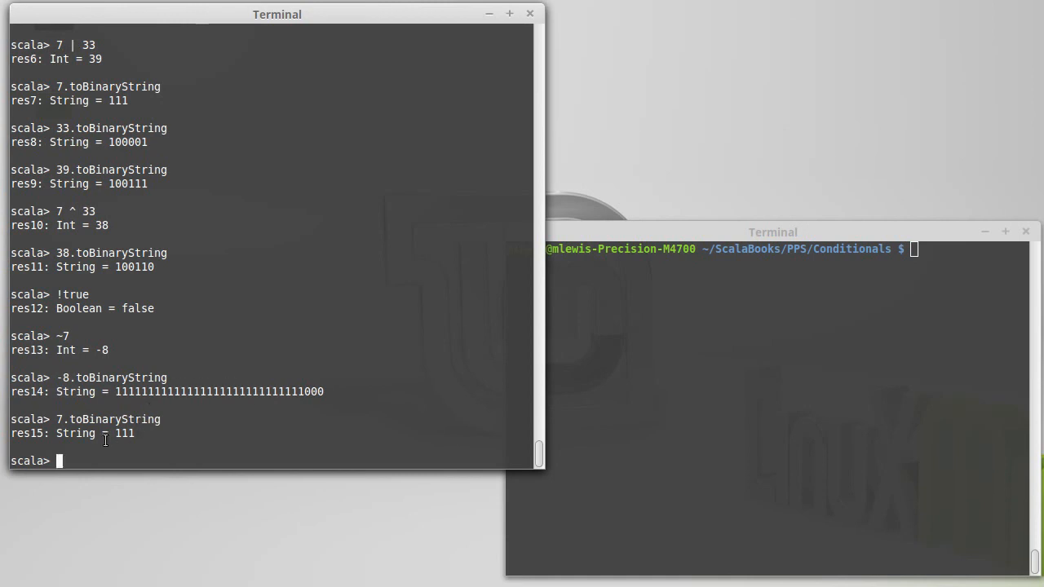
pyautogui.moveTo(109, 434)
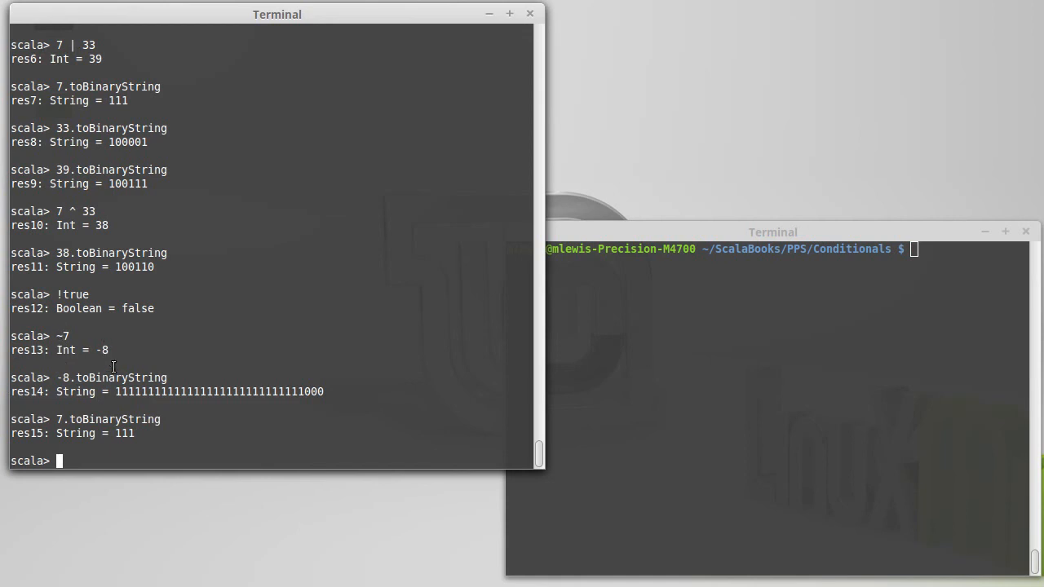
pyautogui.moveTo(186, 414)
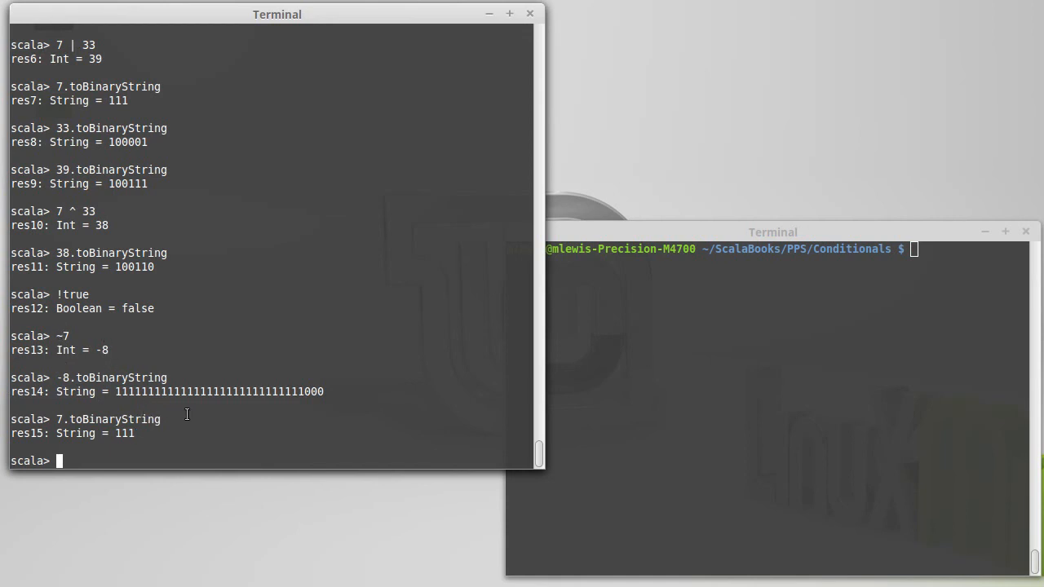
pyautogui.moveTo(222, 422)
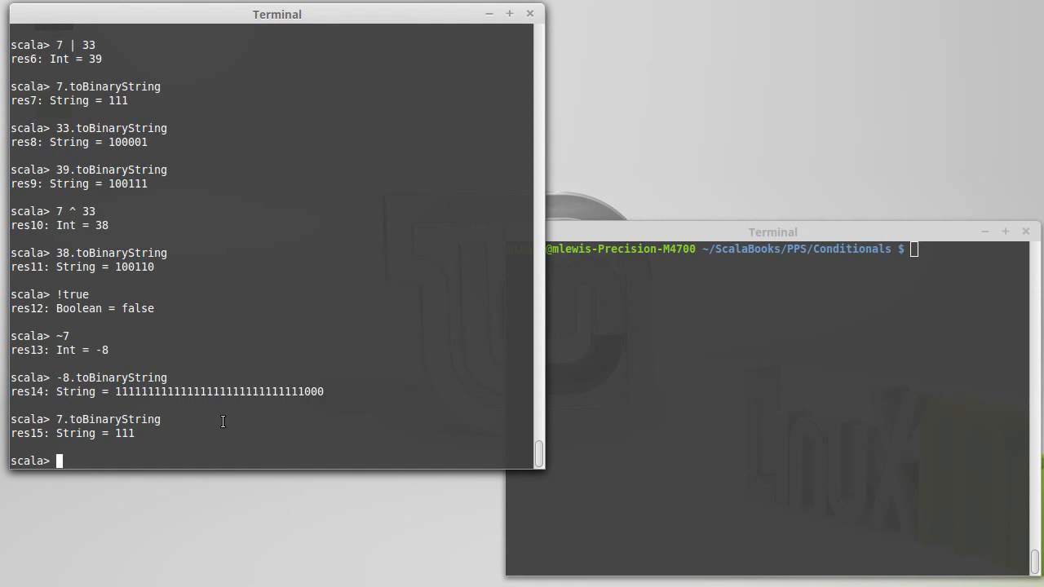
pyautogui.write('<<')
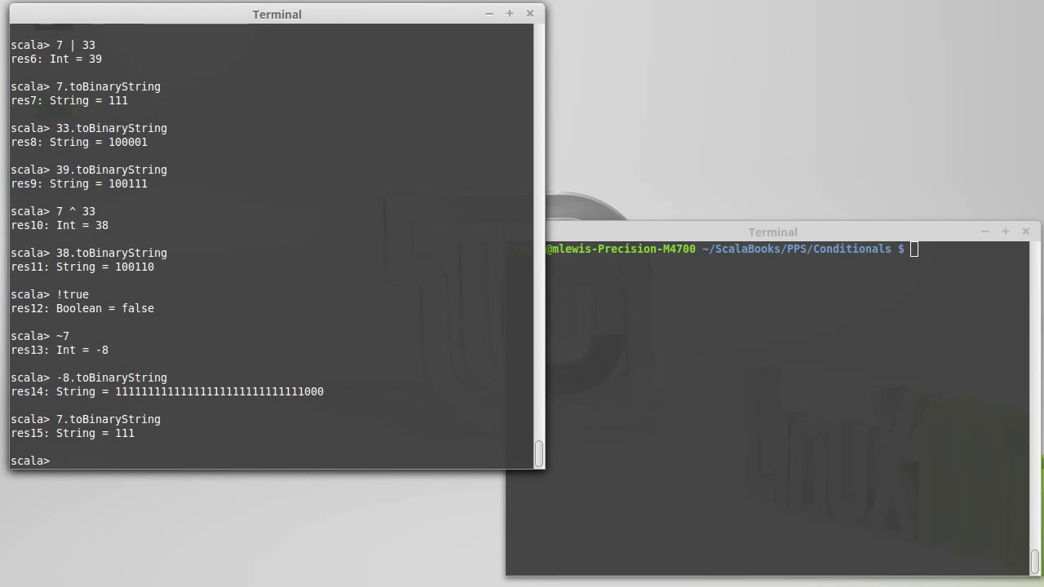
# - Compute 123*10 = 1230, 123*100 = 12300 and 123/10 = 12
pyautogui.write('123*')
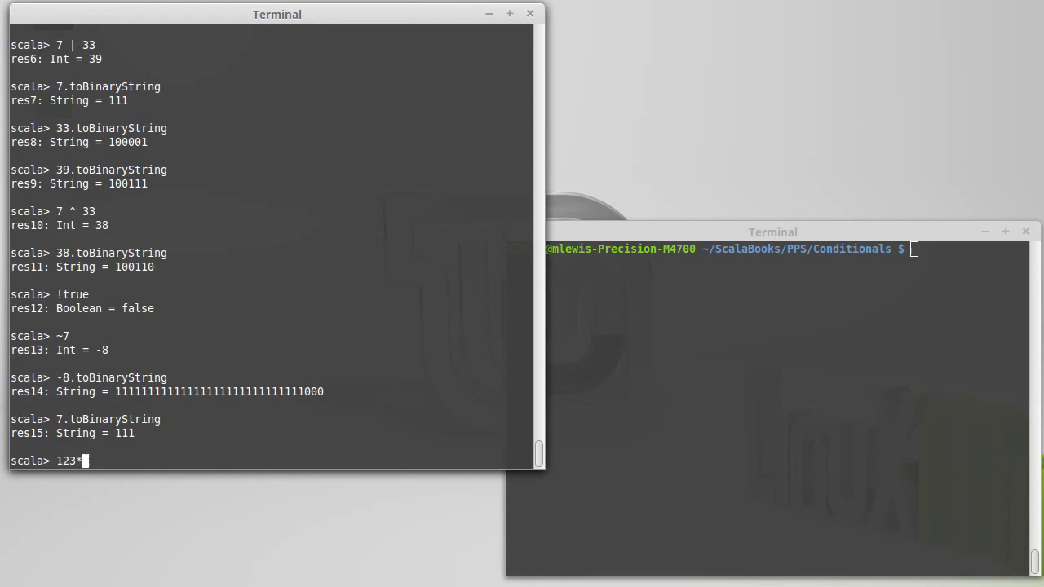
pyautogui.write('10')
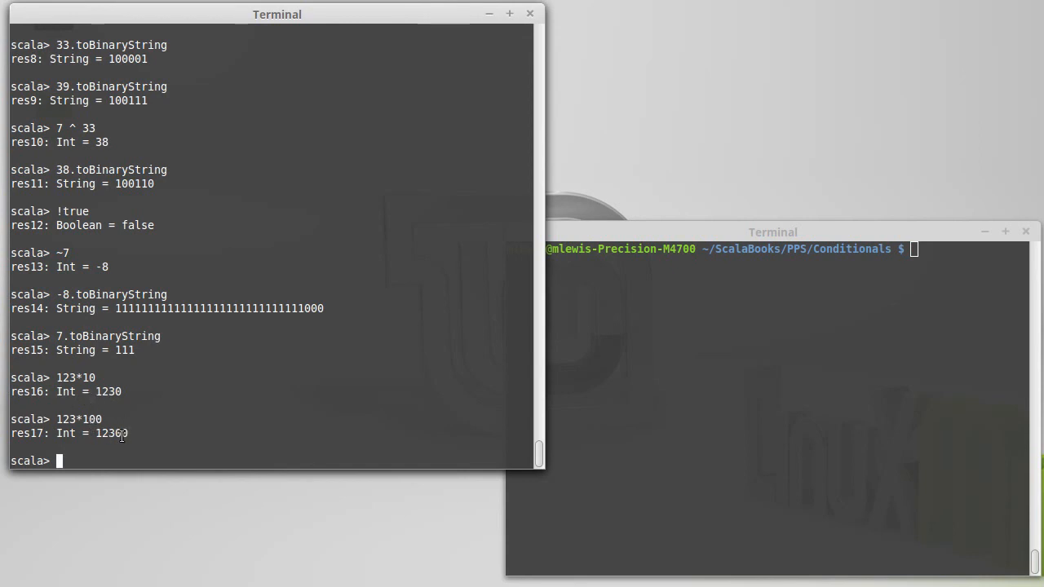
pyautogui.write('123*10')
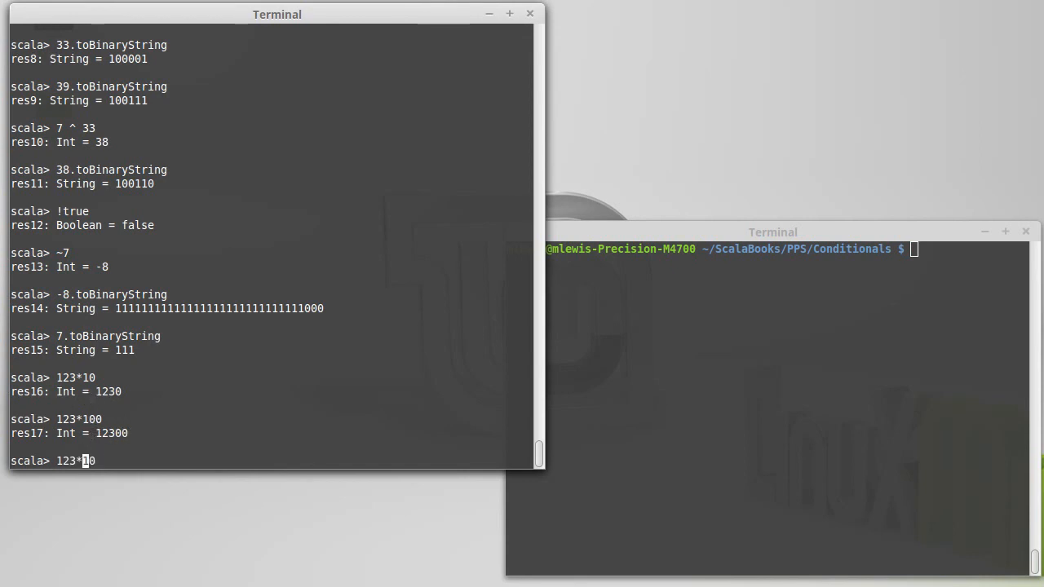
pyautogui.write('/')
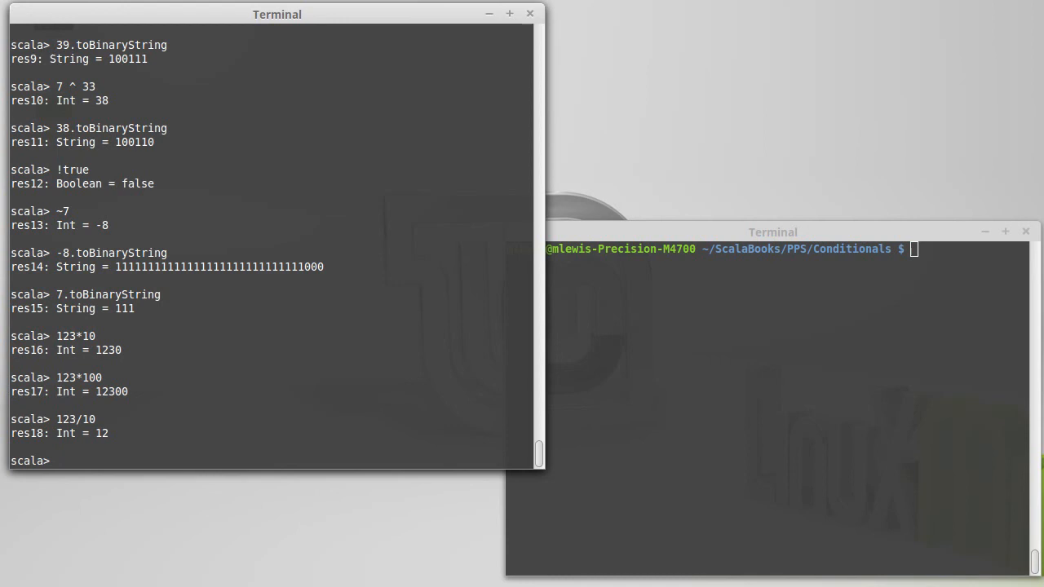
pyautogui.write('1')
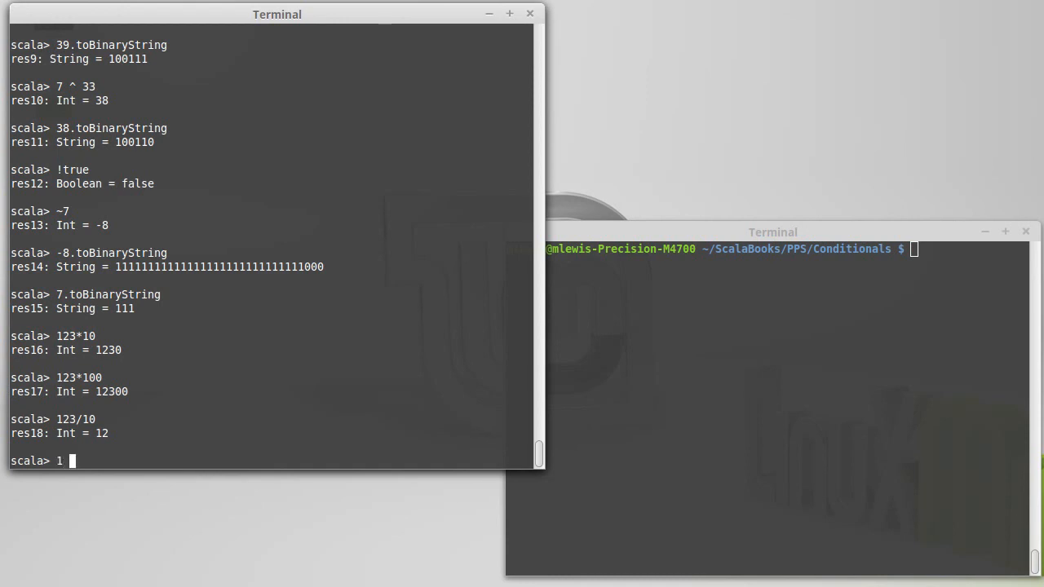
# - Shift 1 left by 0–3 giving 1, 2, 4, 8, and print 8 as 1000
pyautogui.write('<<')
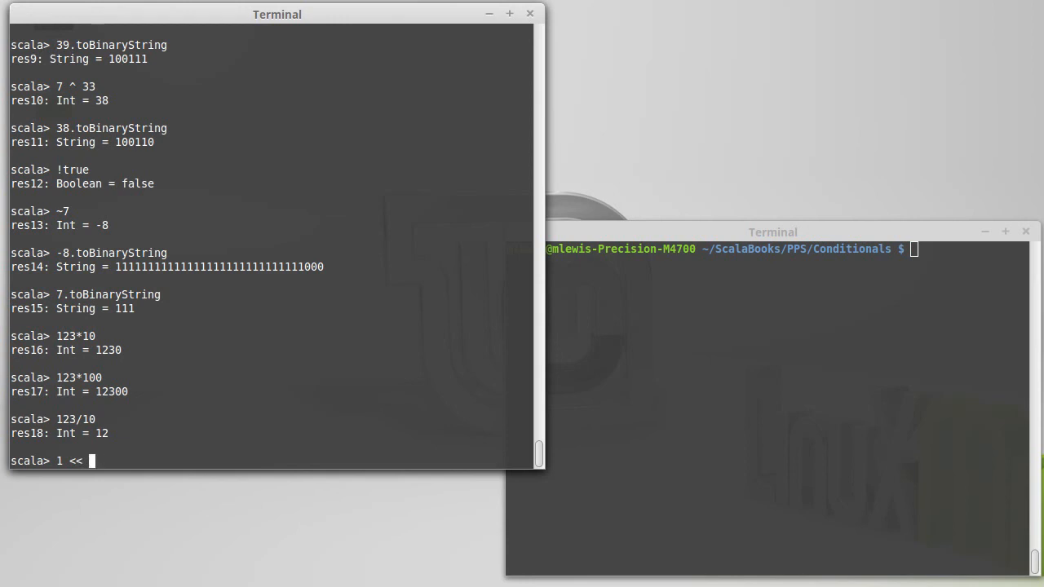
pyautogui.write('0')
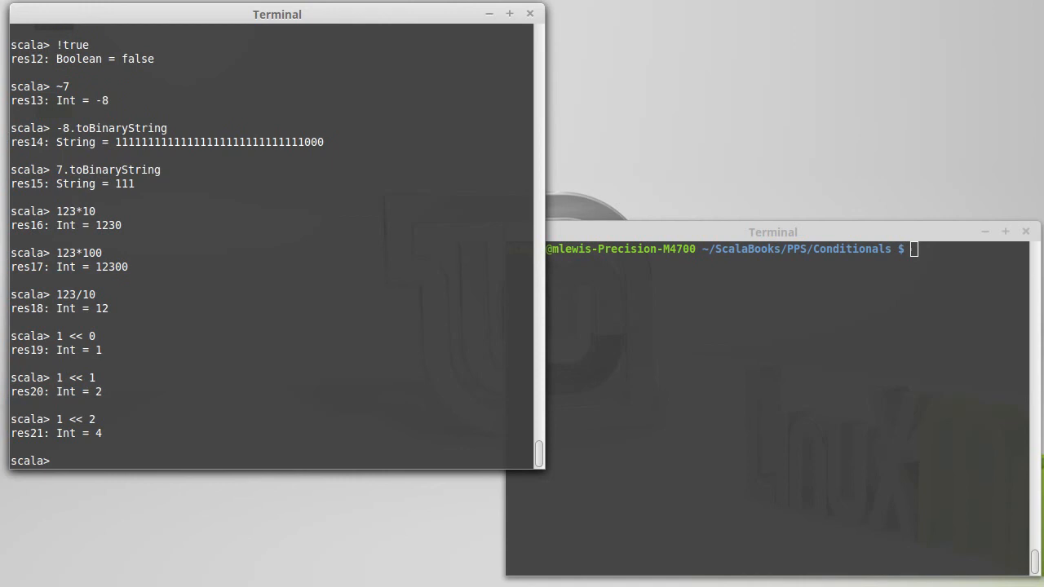
pyautogui.write('1 << 3')
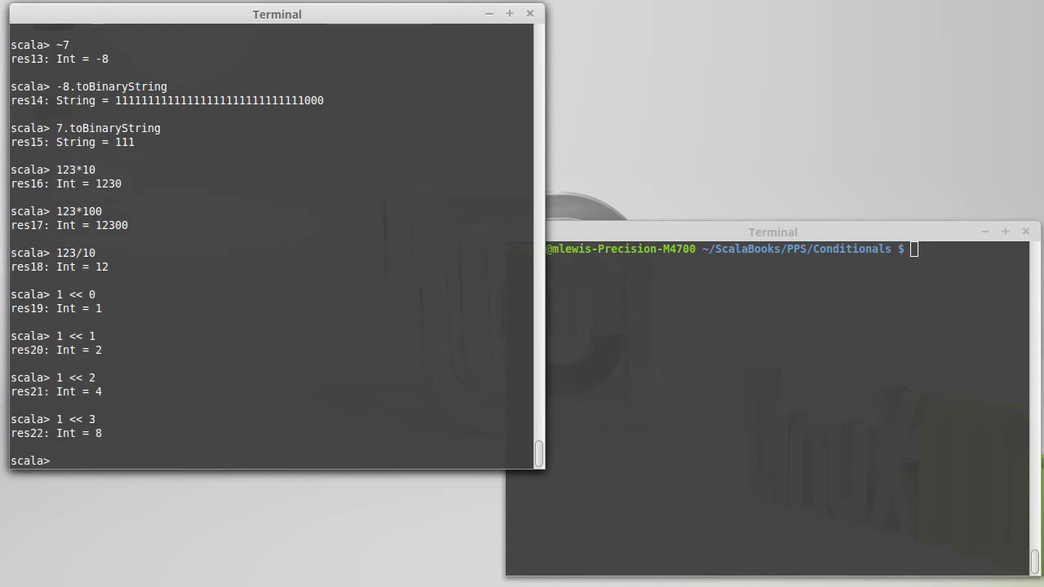
pyautogui.write('8.toBinaryString')
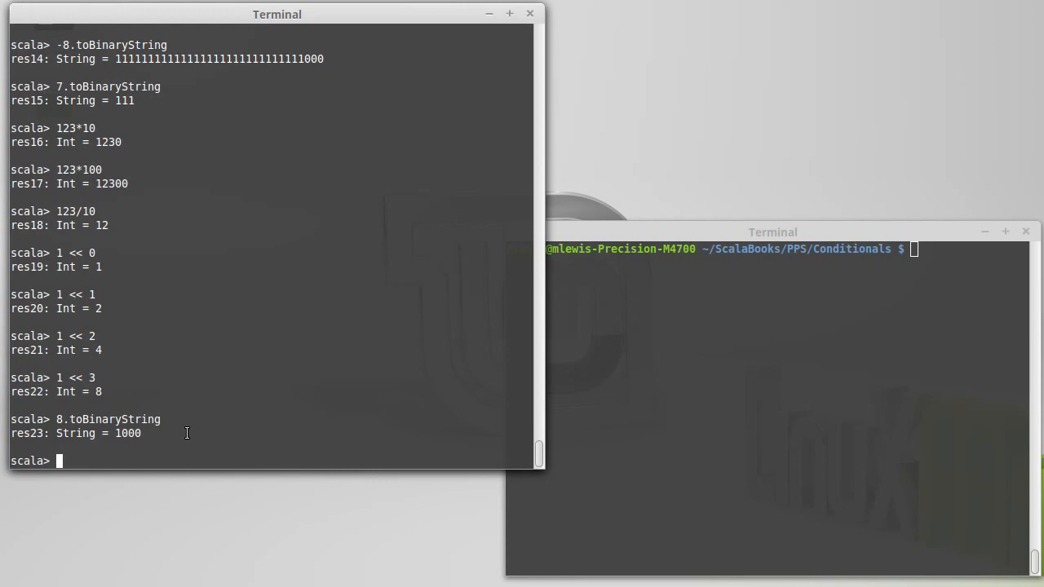
pyautogui.write('34.')
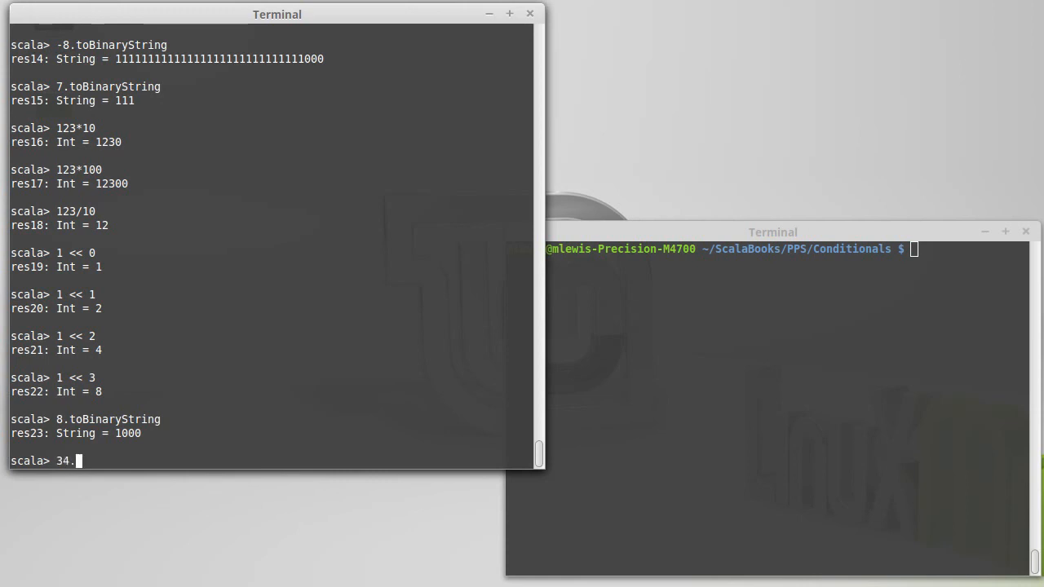
# - Evaluate 34 >> 1 to 17 and 34 >> 2 to 8, printing their binary strings
pyautogui.write('toBinaryString')
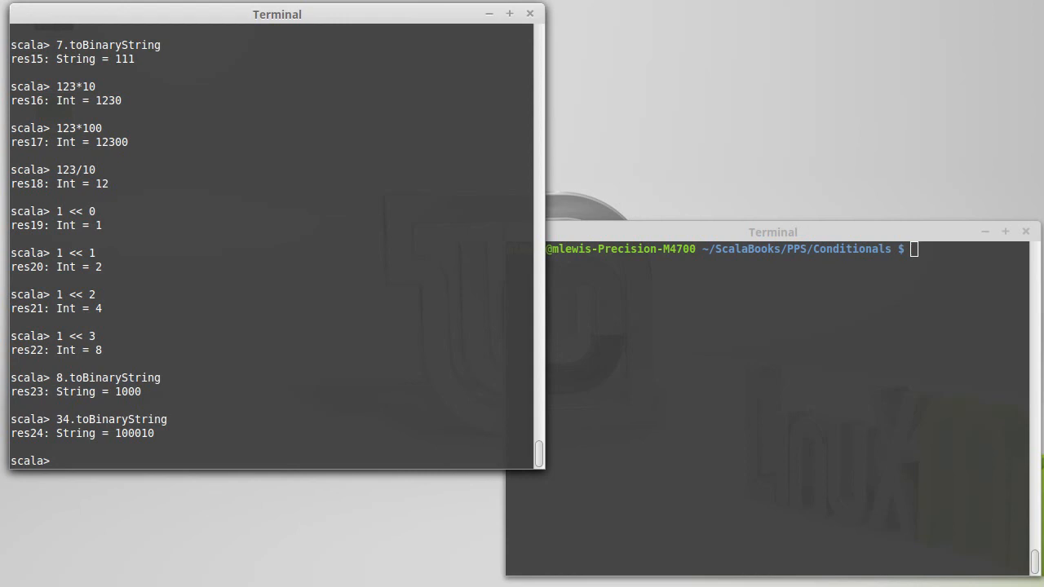
pyautogui.write('34')
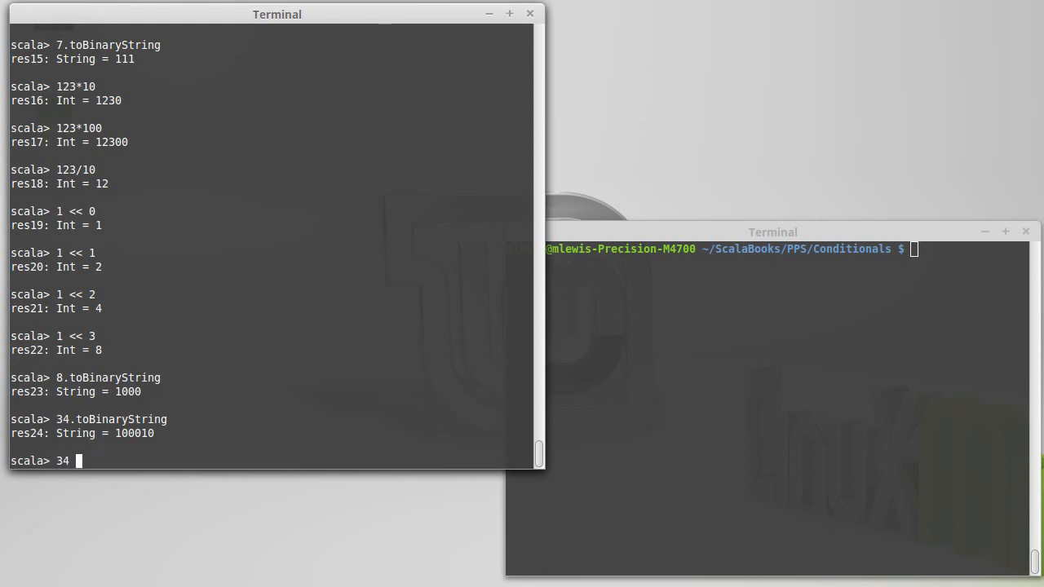
pyautogui.write('>> 1')
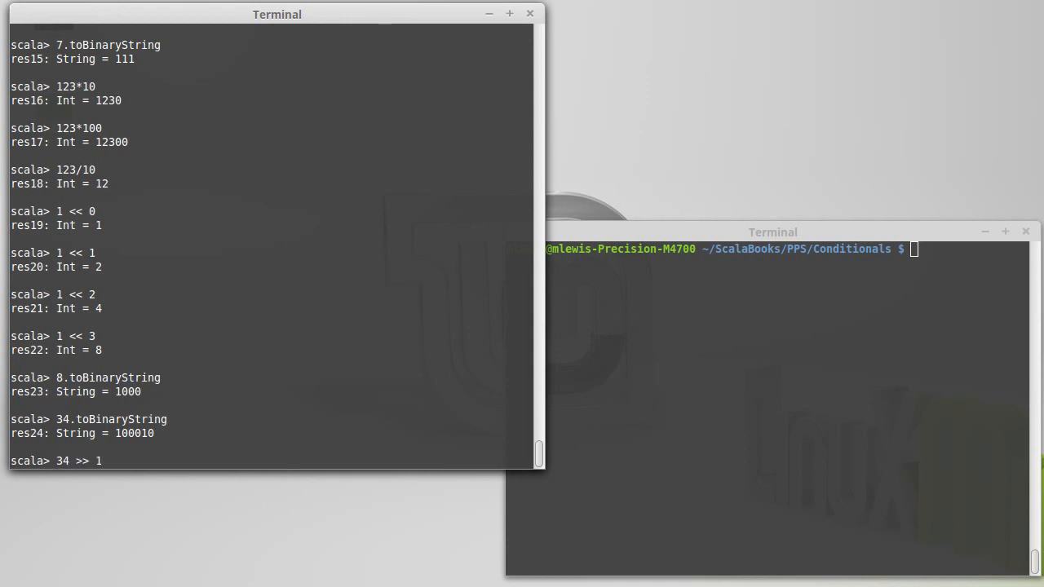
pyautogui.press('Return')
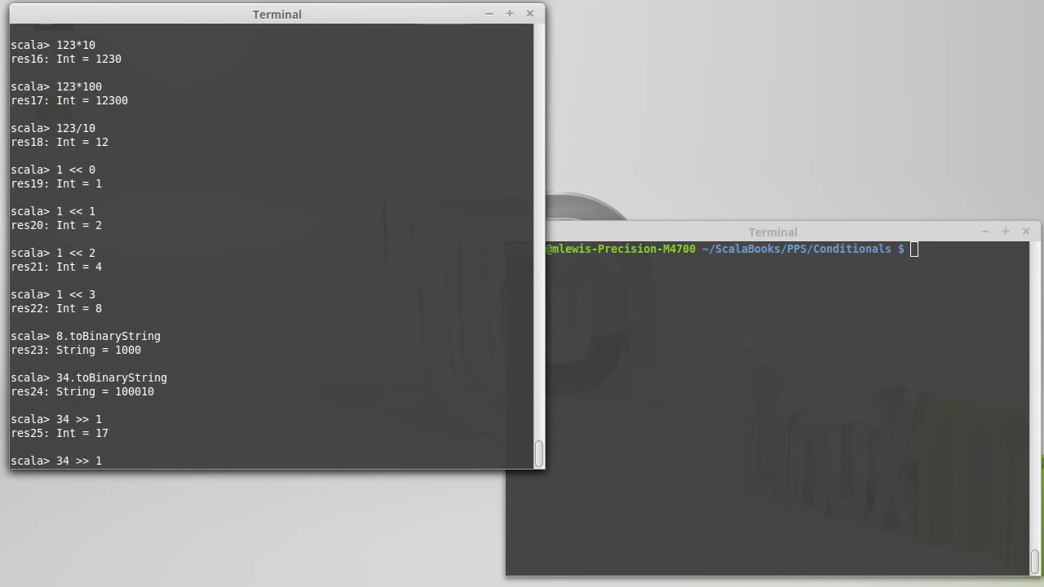
pyautogui.write('17.toBinaryString')
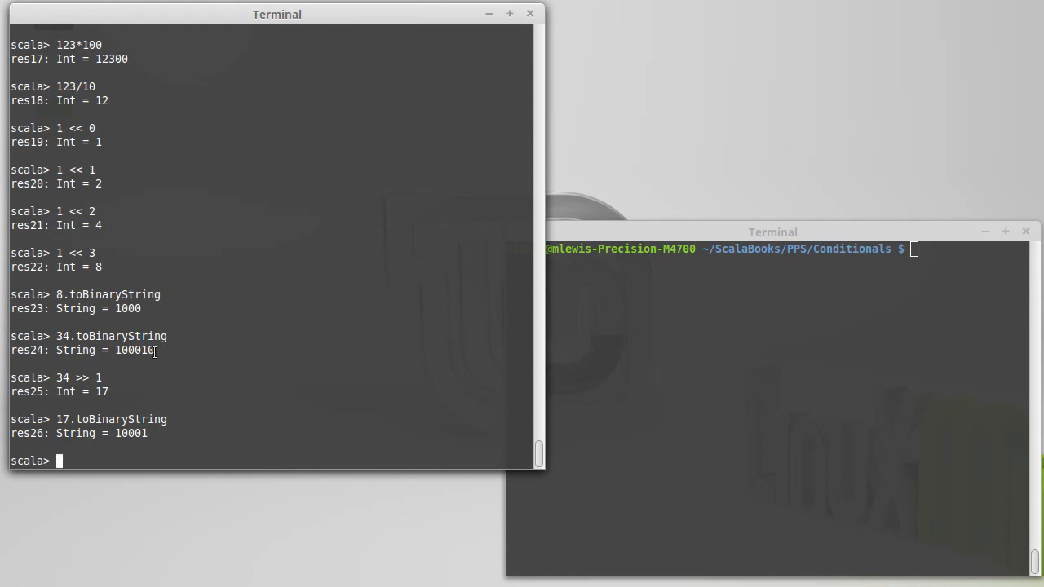
pyautogui.write('34 >> 1')
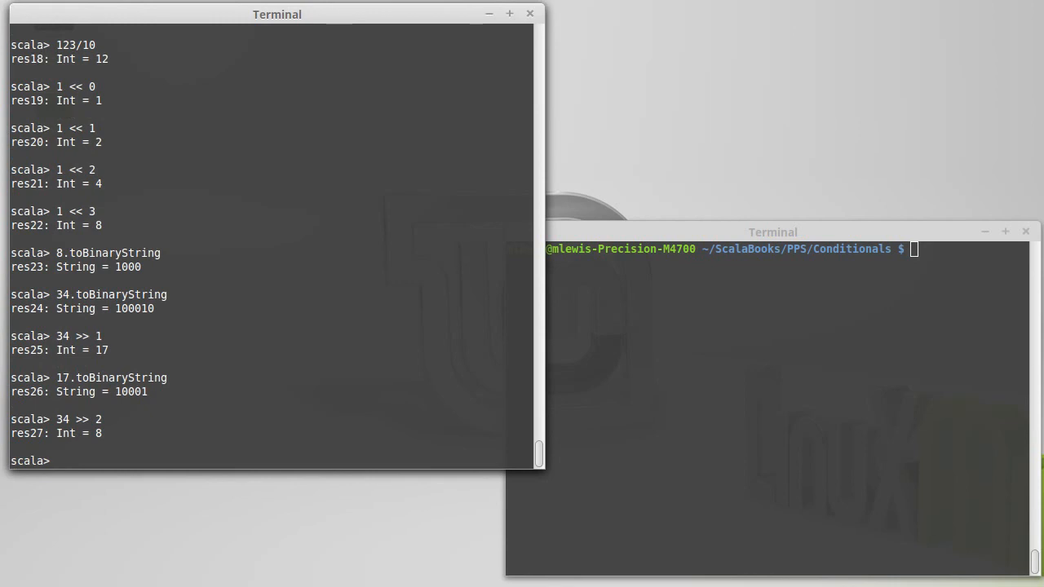
pyautogui.write('17.toBinaryString')
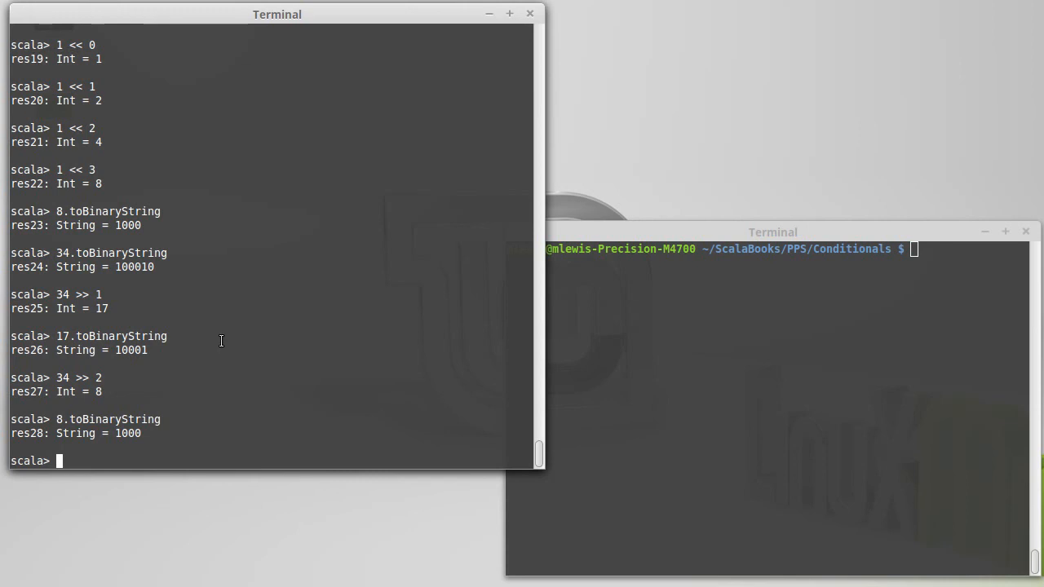
# - Enter the hex literal 0x5566aa, which evaluates to Int 5596842
pyautogui.write('0x')
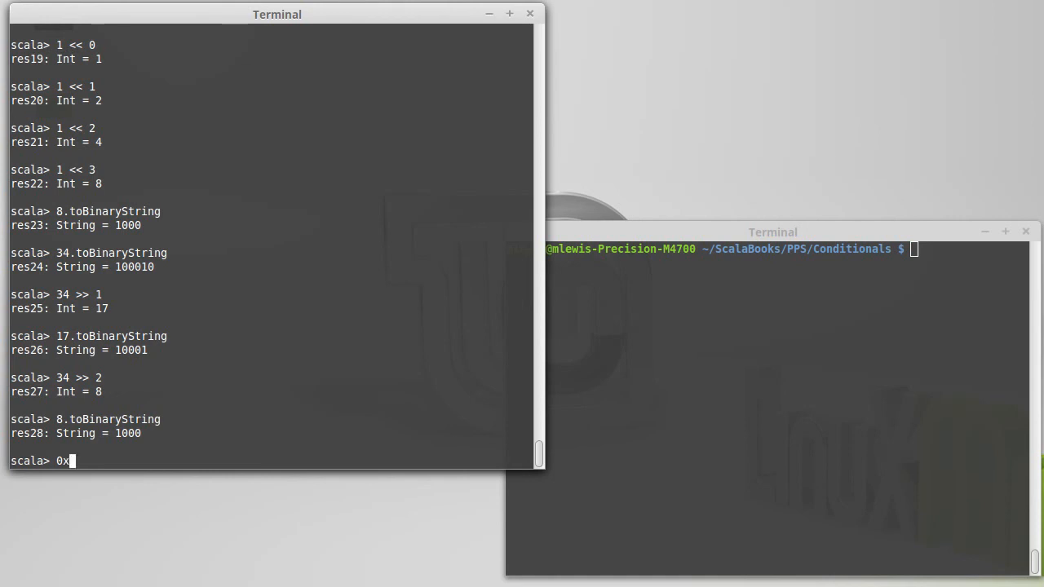
pyautogui.write('55667')
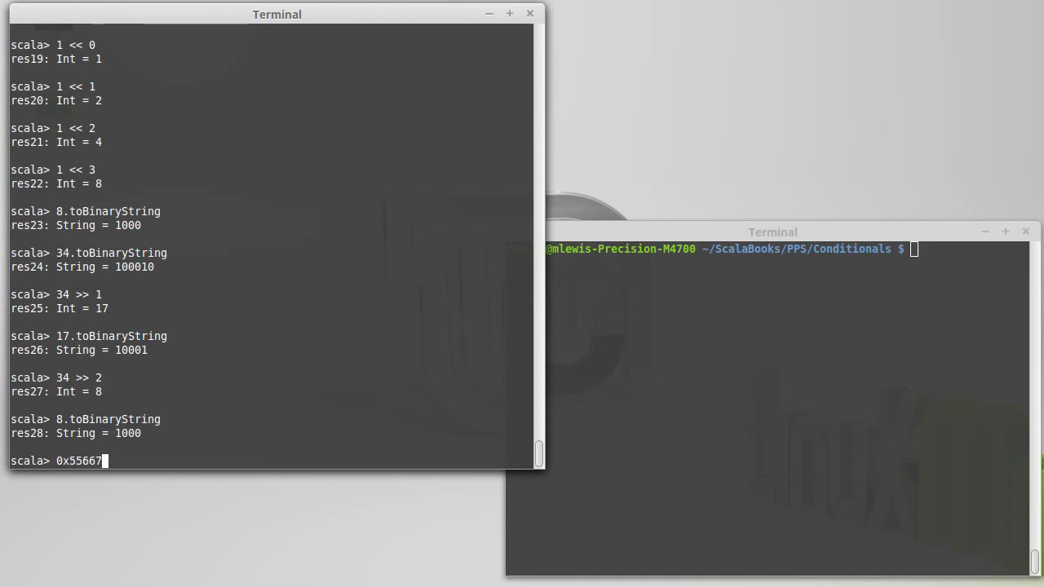
pyautogui.write('7')
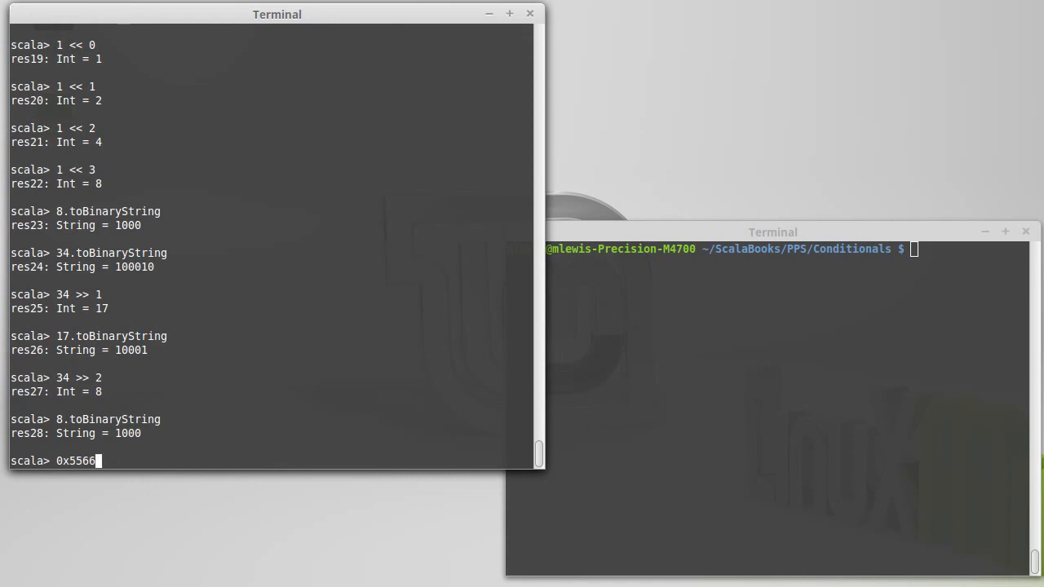
pyautogui.write('aa')
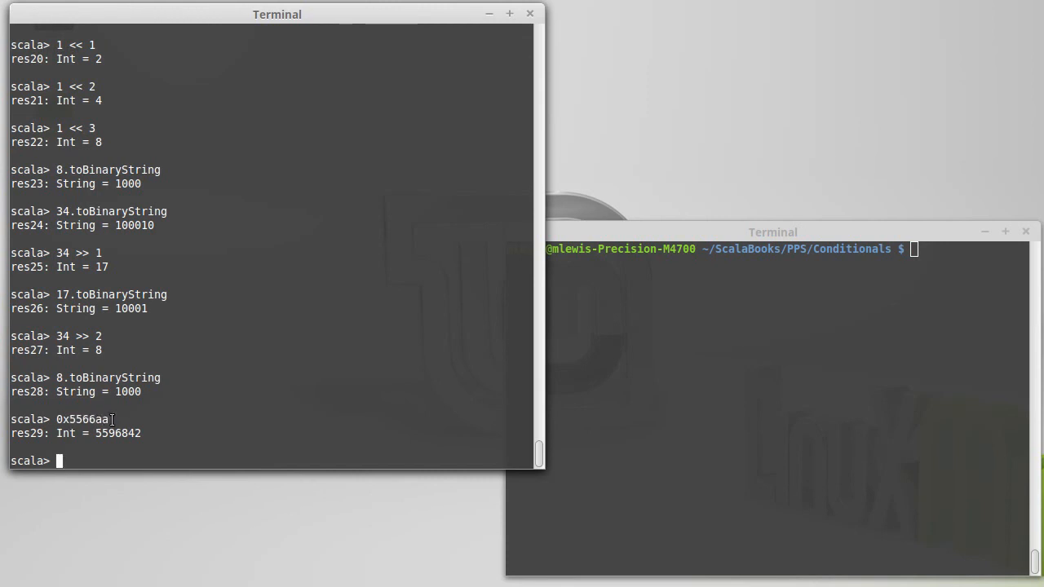
# - Define val red = 0x55, val green = 0x66 and val blue = 0xaa (85, 102, 170)
pyautogui.write('val red =')
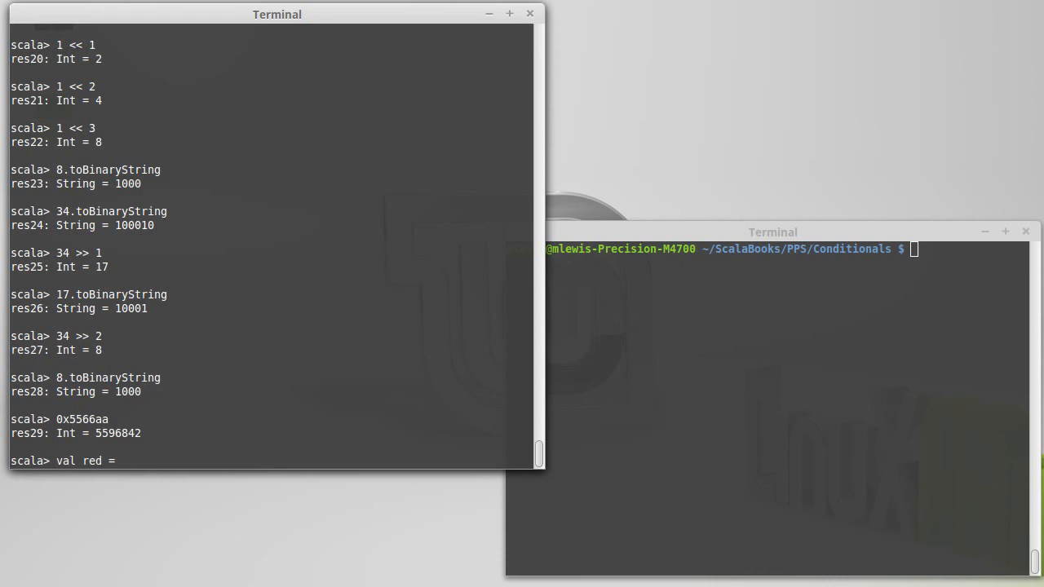
pyautogui.write('0x55')
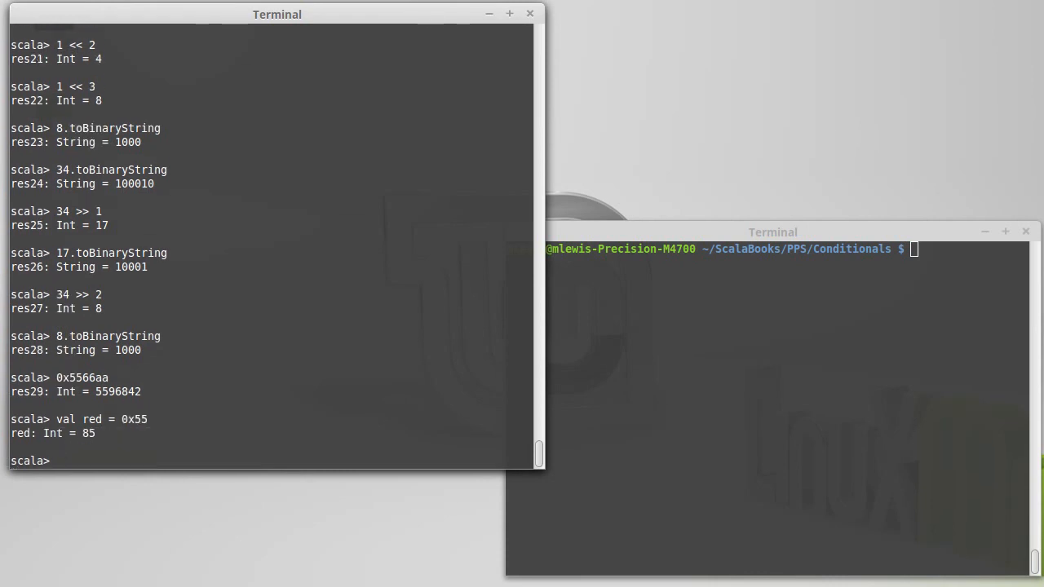
pyautogui.write('val green')
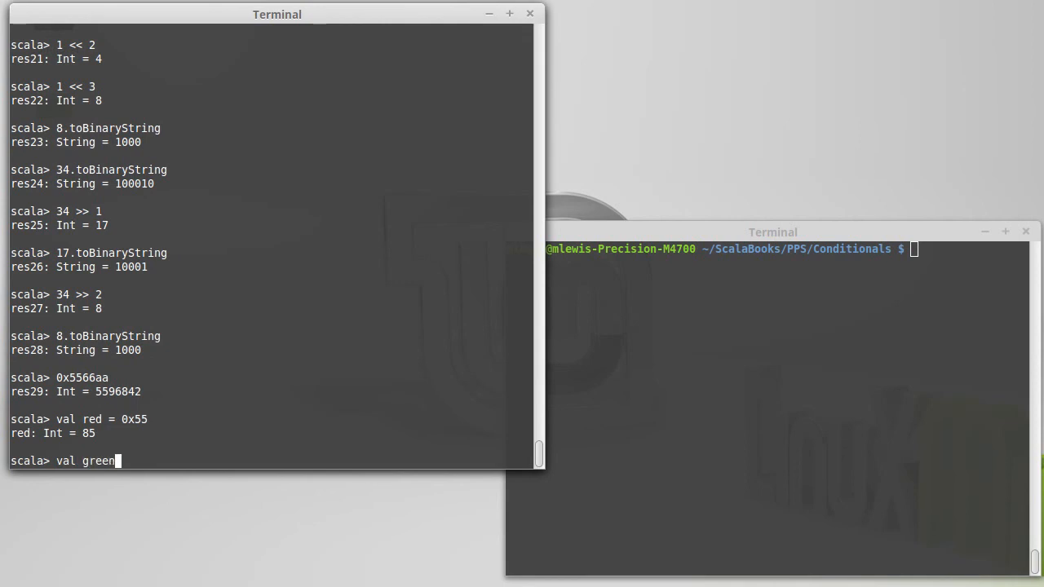
pyautogui.write('= 0x66')
pyautogui.write('val')
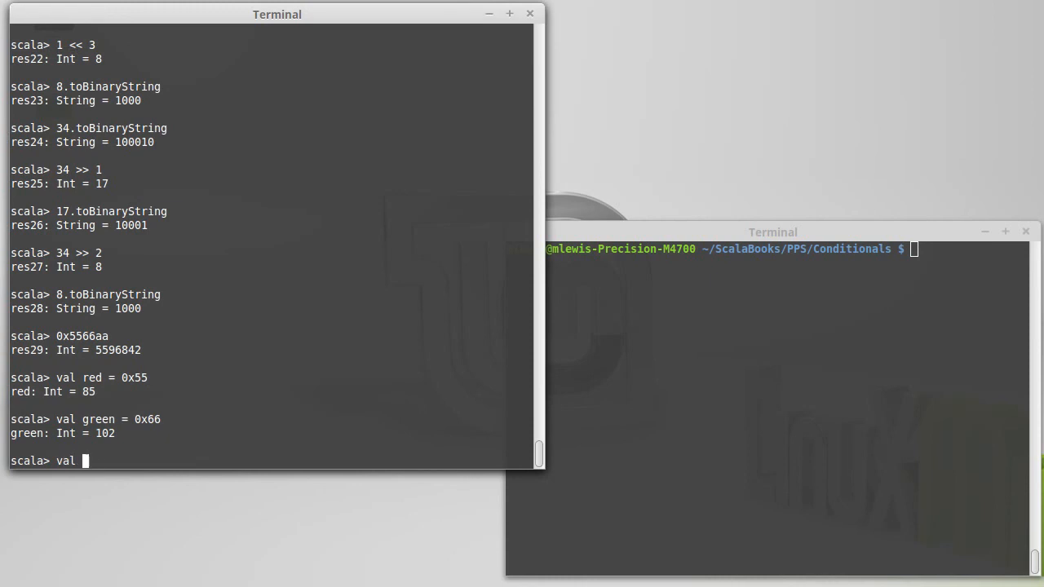
pyautogui.write('blue =')
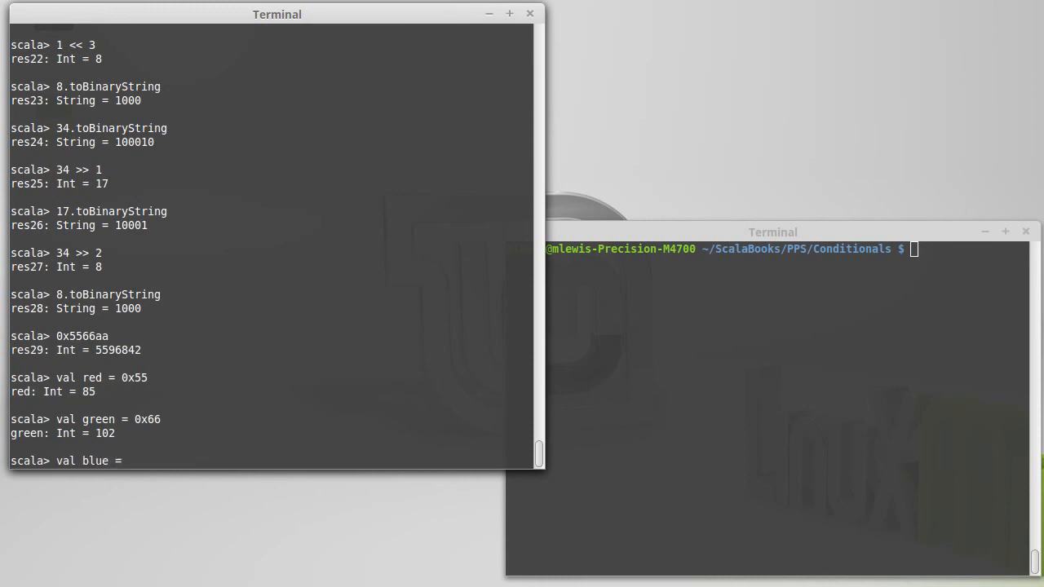
pyautogui.write('0xaa')
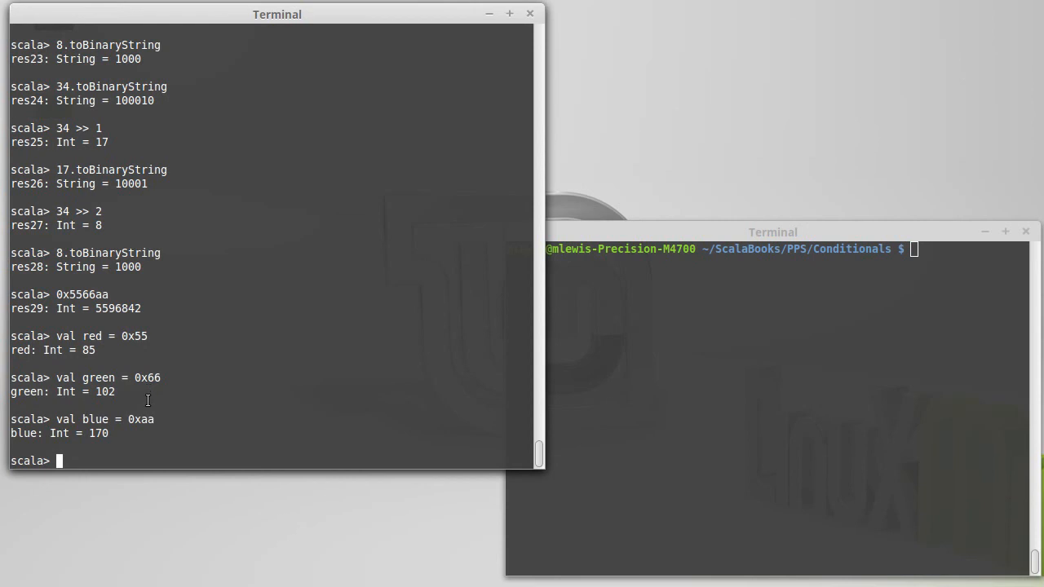
pyautogui.moveTo(218, 357)
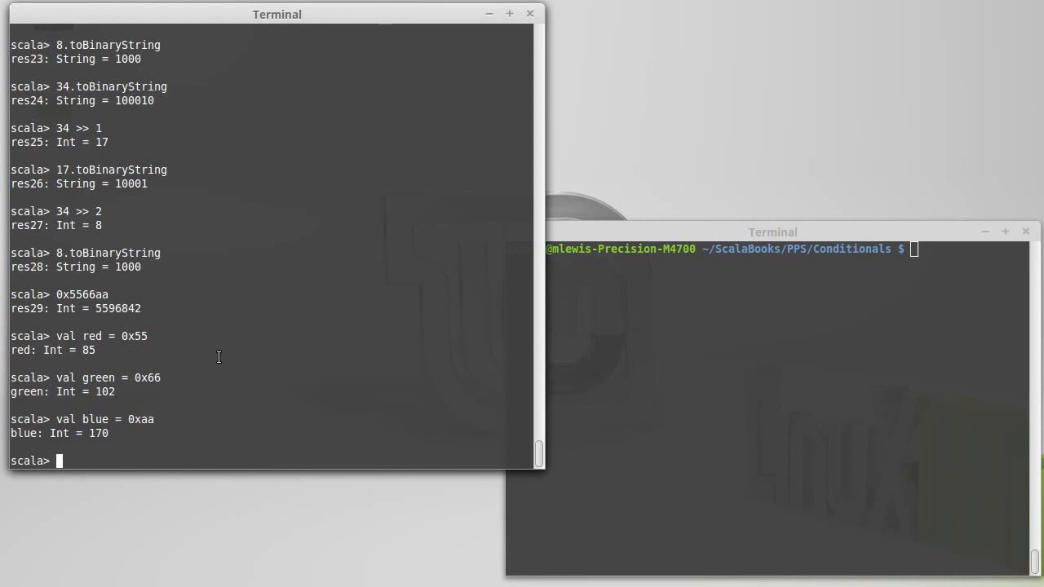
# - Pack the components with (red << 16) | (green << 8) | blue, giving 5596842
pyautogui.write('red')
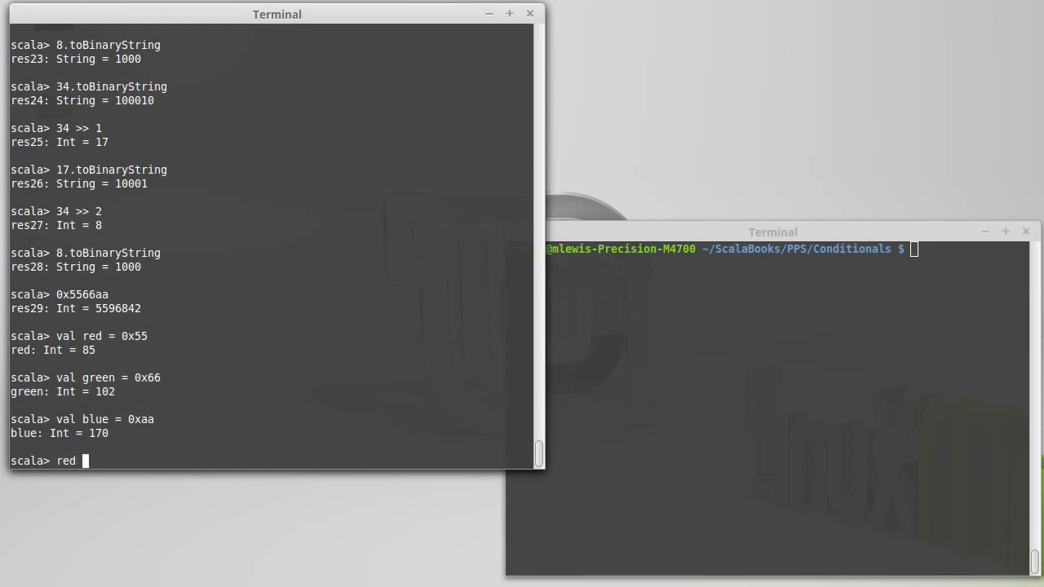
pyautogui.write('<<')
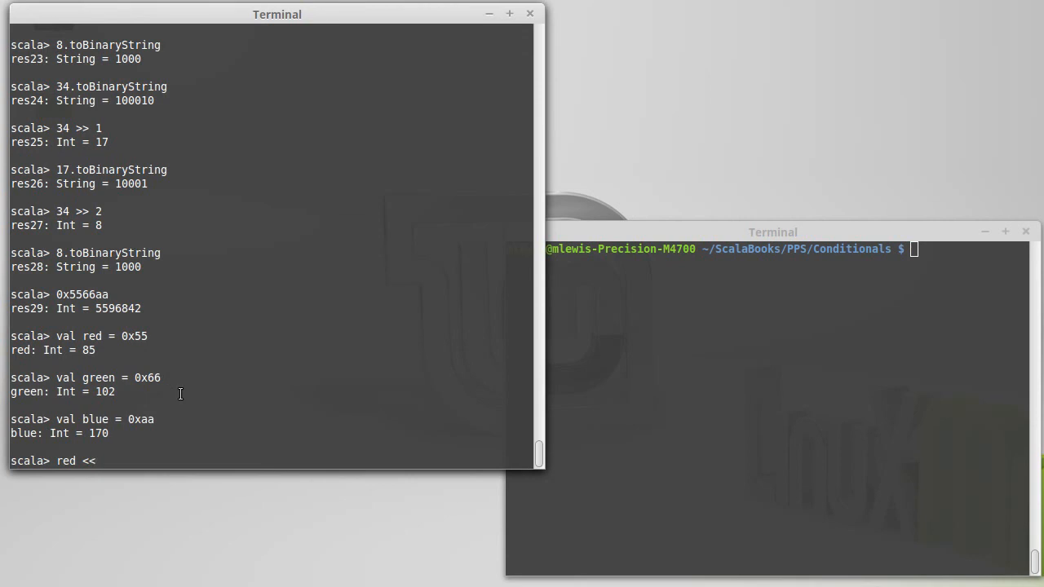
pyautogui.write('16')
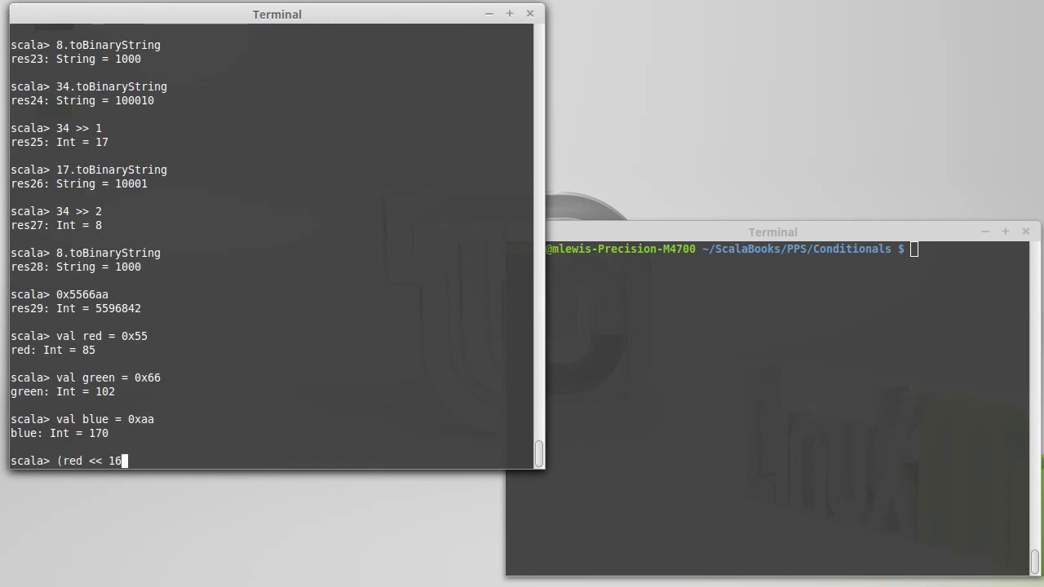
pyautogui.write(') |')
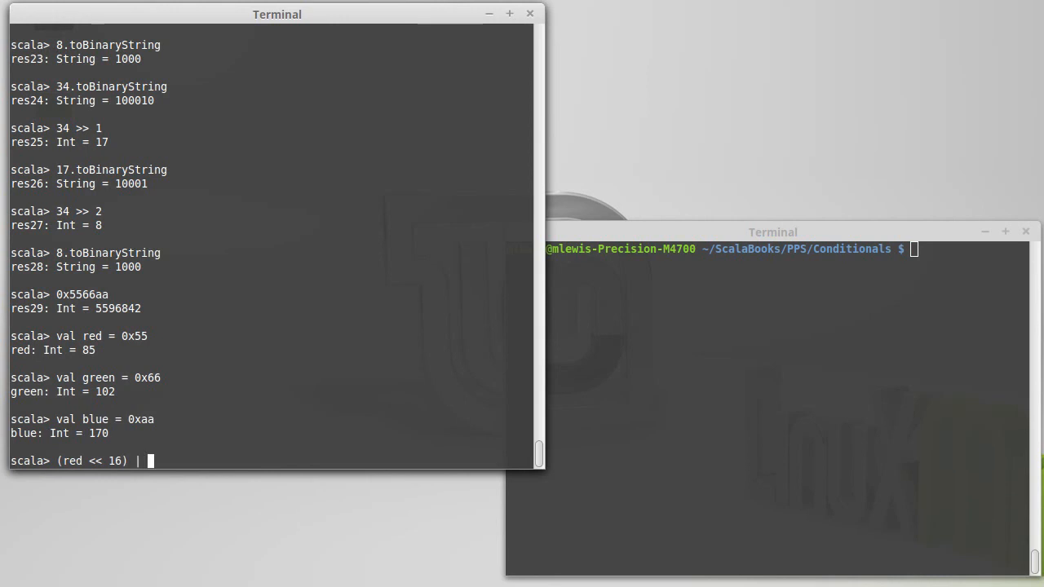
pyautogui.write('(green << 8) ||')
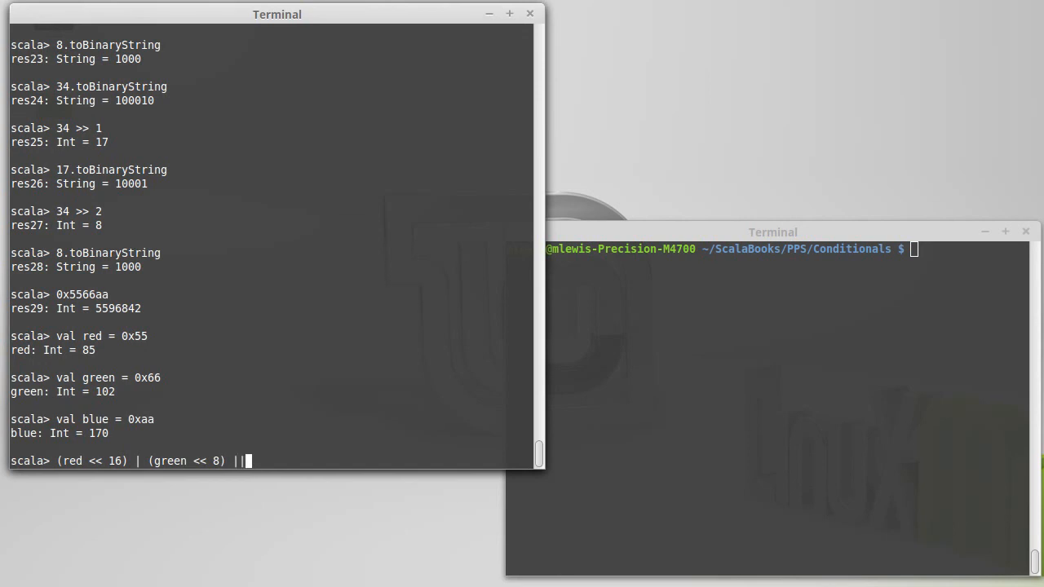
pyautogui.write('blue')
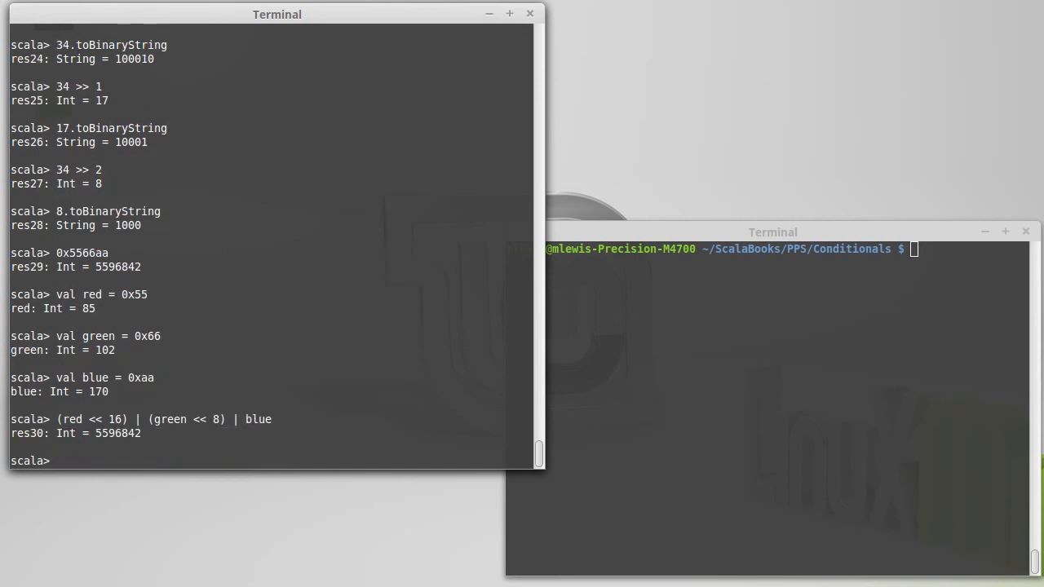
# - Show res30 as hex with res30.toHexString, printing 5566aa
pyautogui.doubleClick(117, 433)
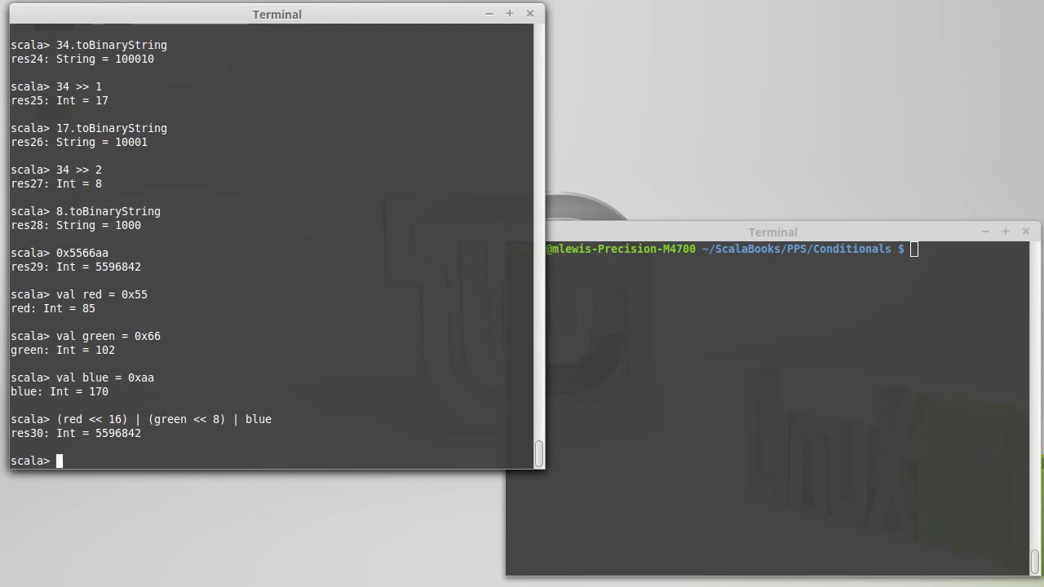
pyautogui.write('res30.to')
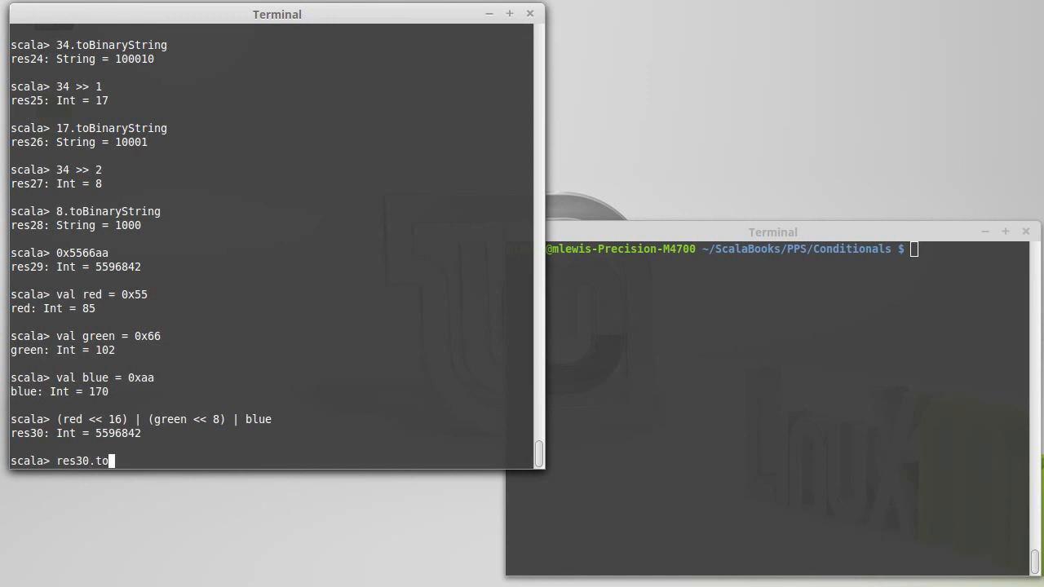
pyautogui.write('HexString')
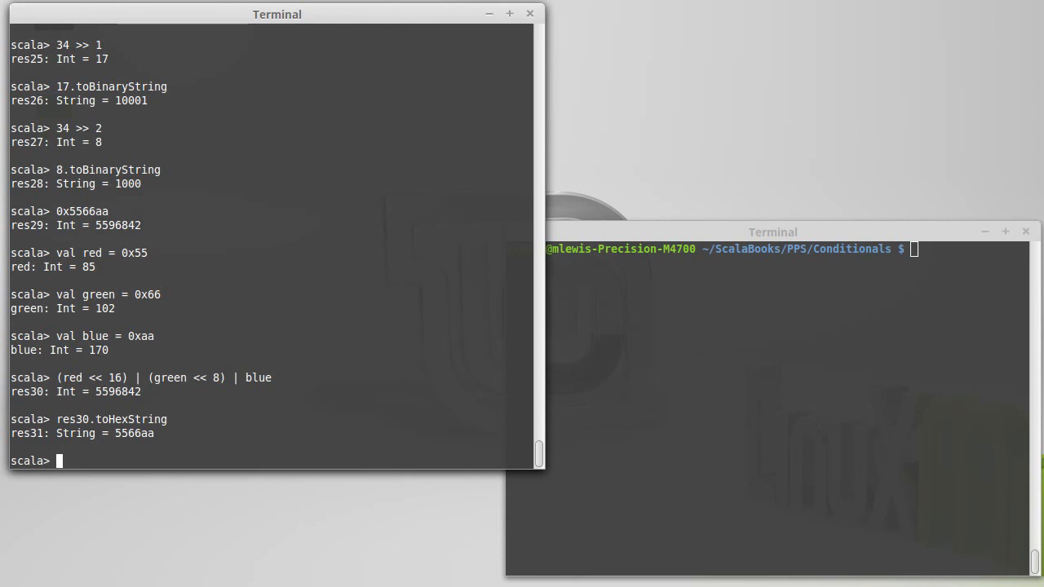
# - Extract blue with 5596842 & 0xff (170) and green with (5596842 >> 8) & 0xff (102)
pyautogui.write('55')
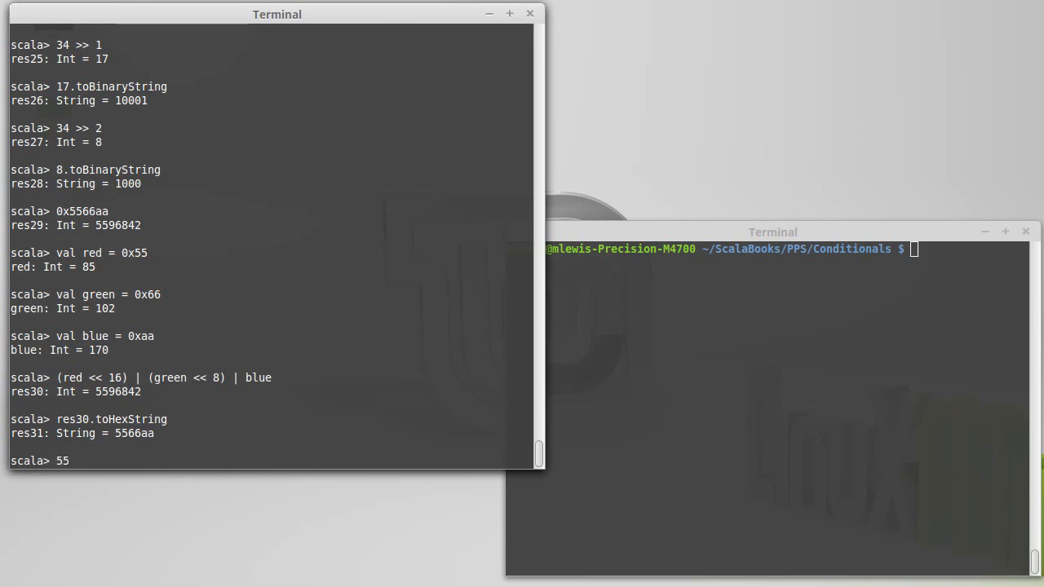
pyautogui.write('968')
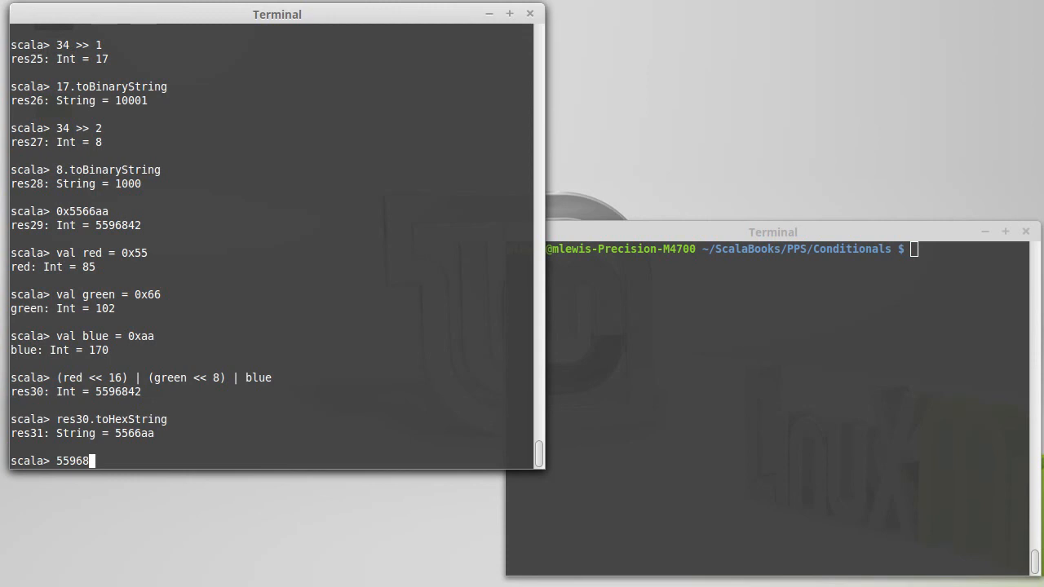
pyautogui.write('42')
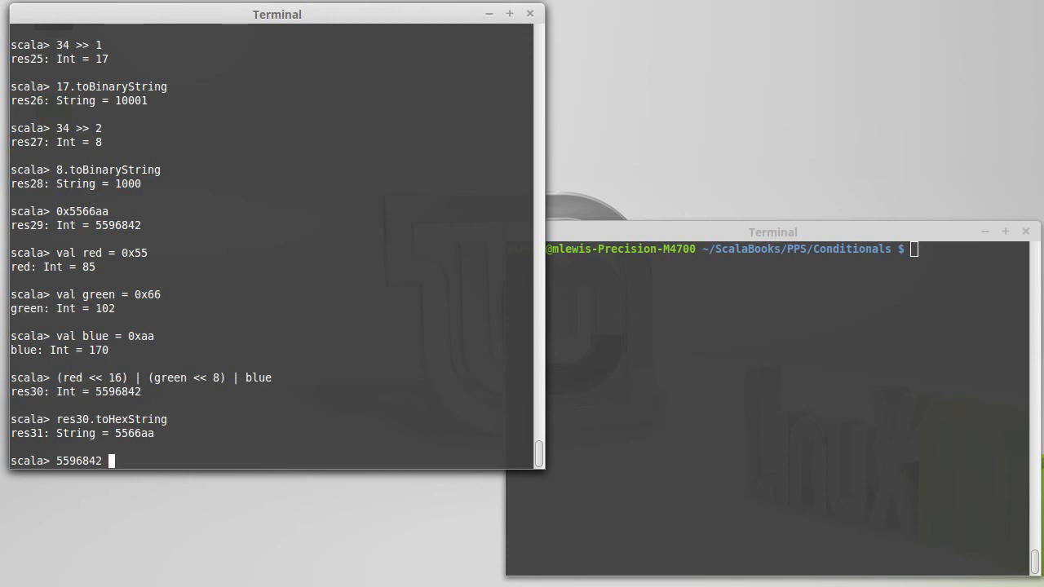
pyautogui.write('& 255')
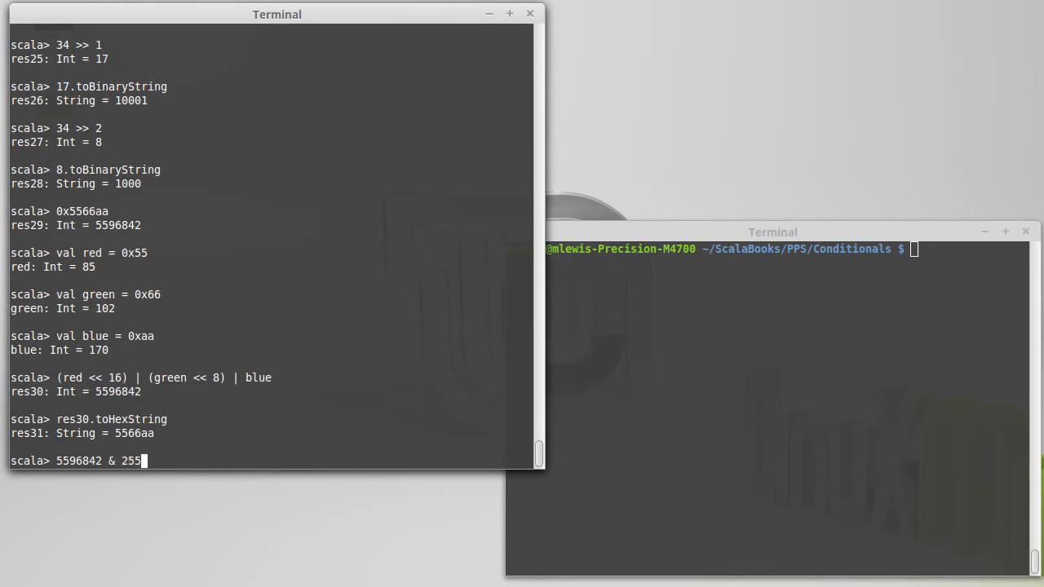
pyautogui.press('BackSpace')
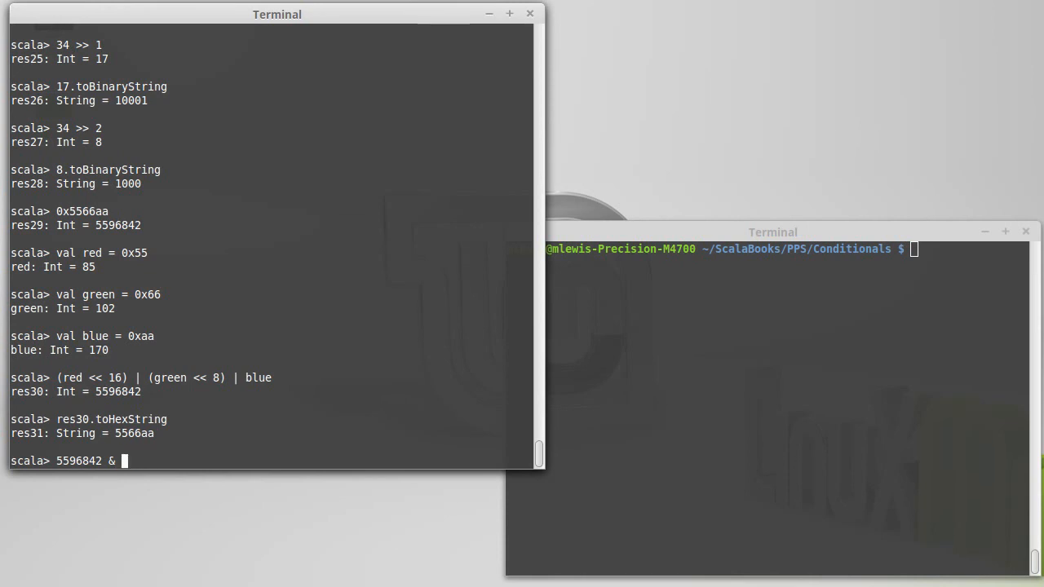
pyautogui.write('0xff')
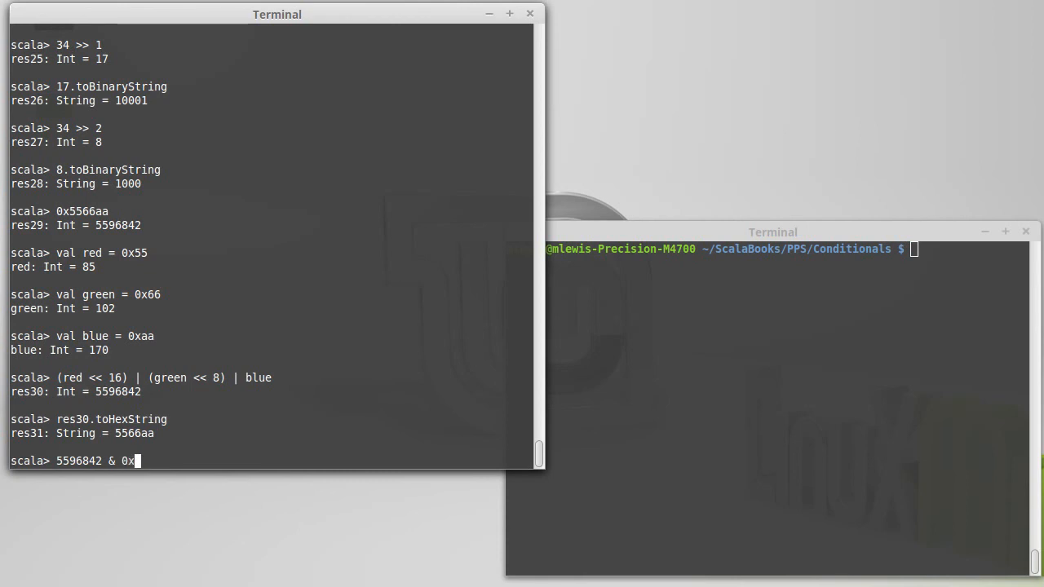
pyautogui.write('ff')
pyautogui.write('(5596842 >> 8) & 0xff')
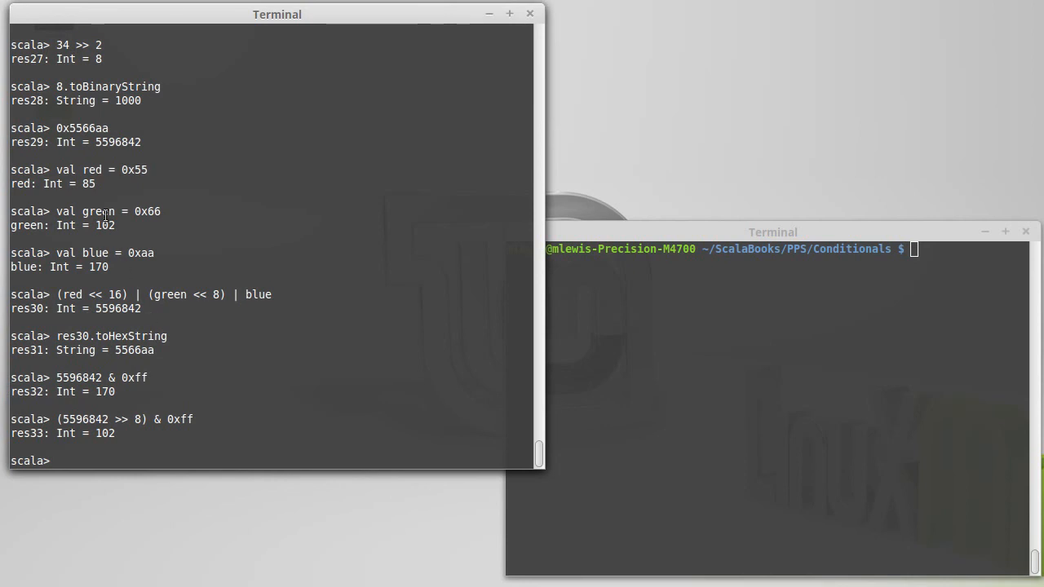
pyautogui.moveTo(252, 374)
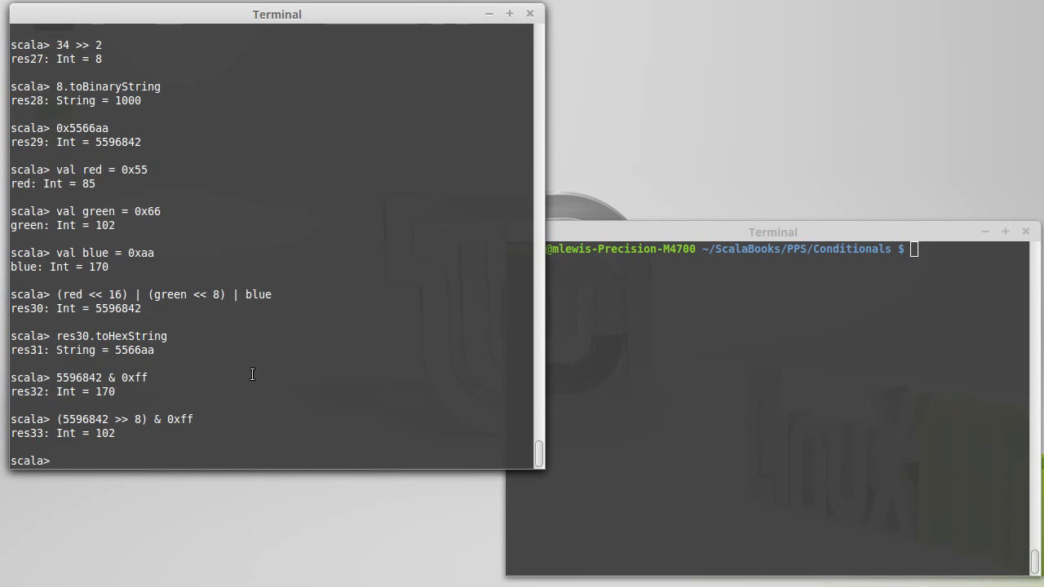